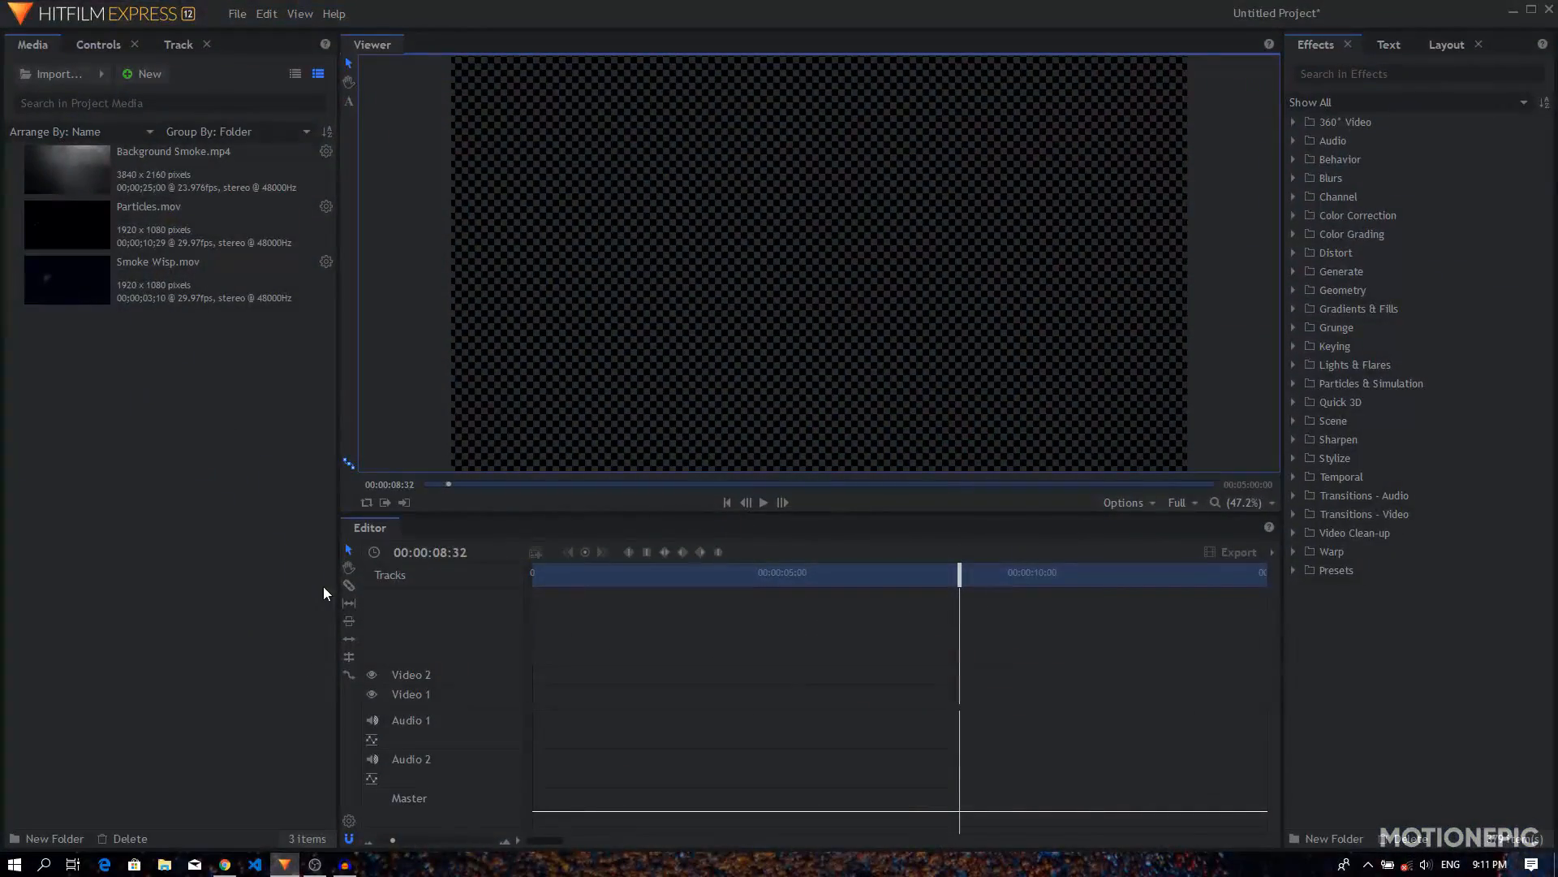
- Add an AWESOME text title to Video 1 using the Text tool in the Viewer
{"action": "left_click", "coordinate": [193, 152]}
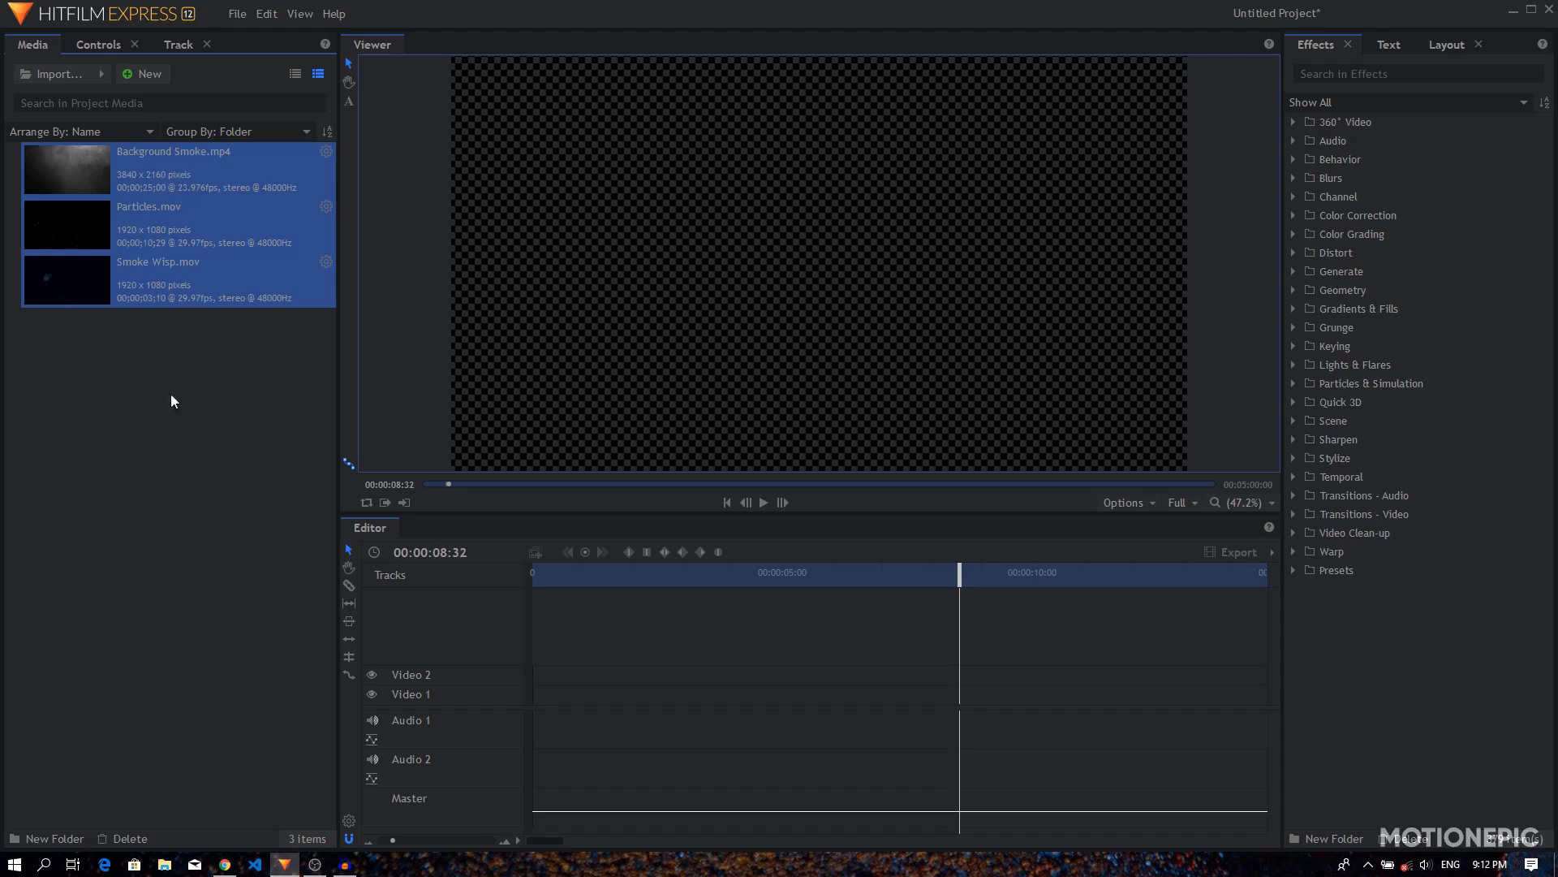
{"action": "left_click", "coordinate": [113, 424]}
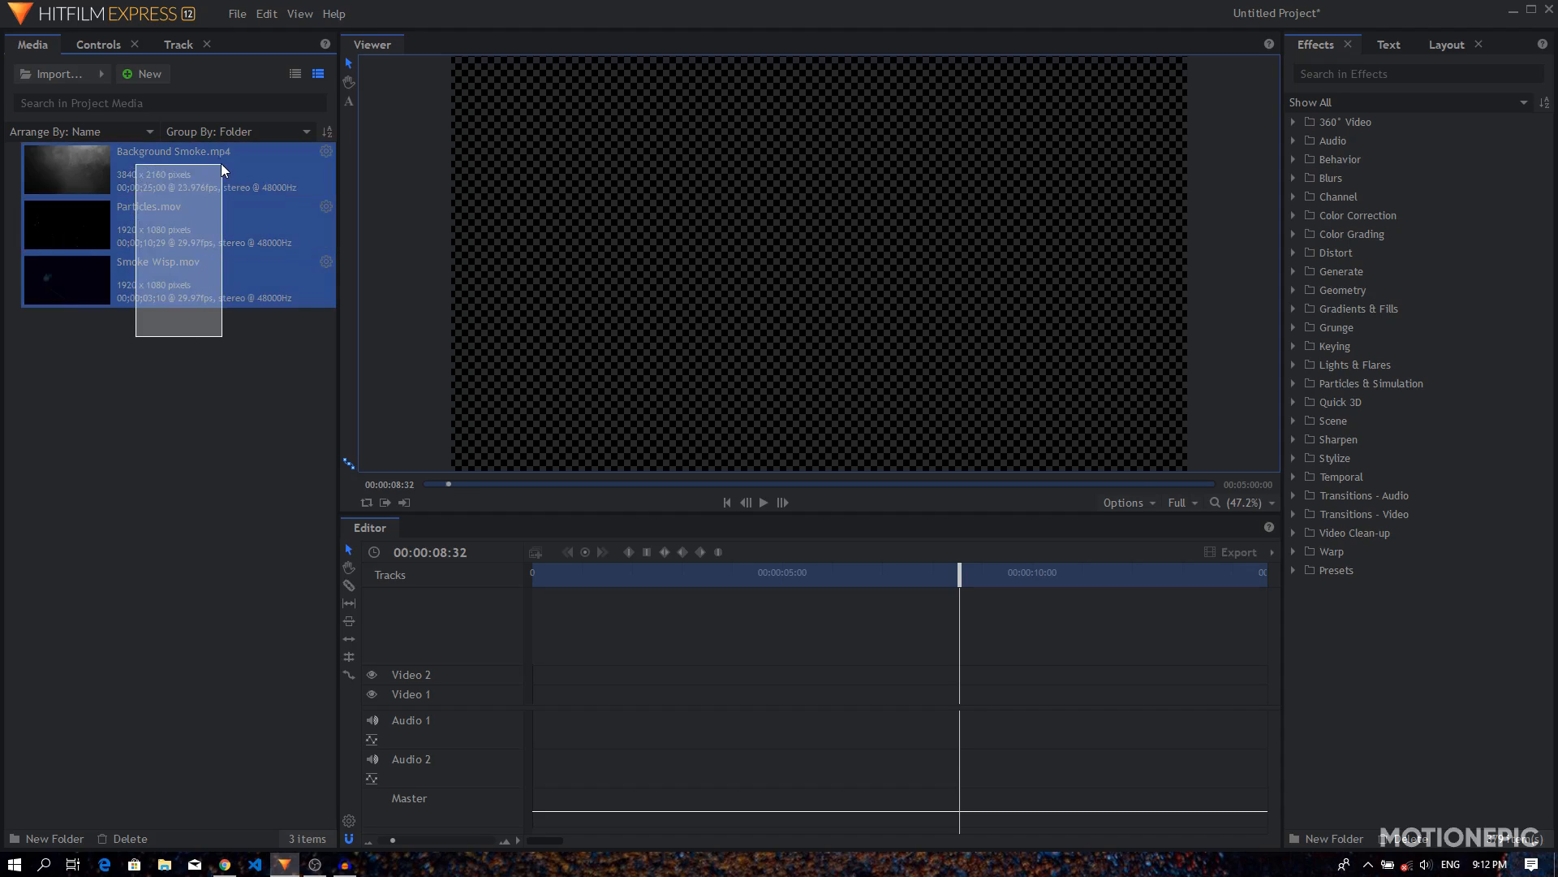
{"action": "left_click", "coordinate": [493, 467]}
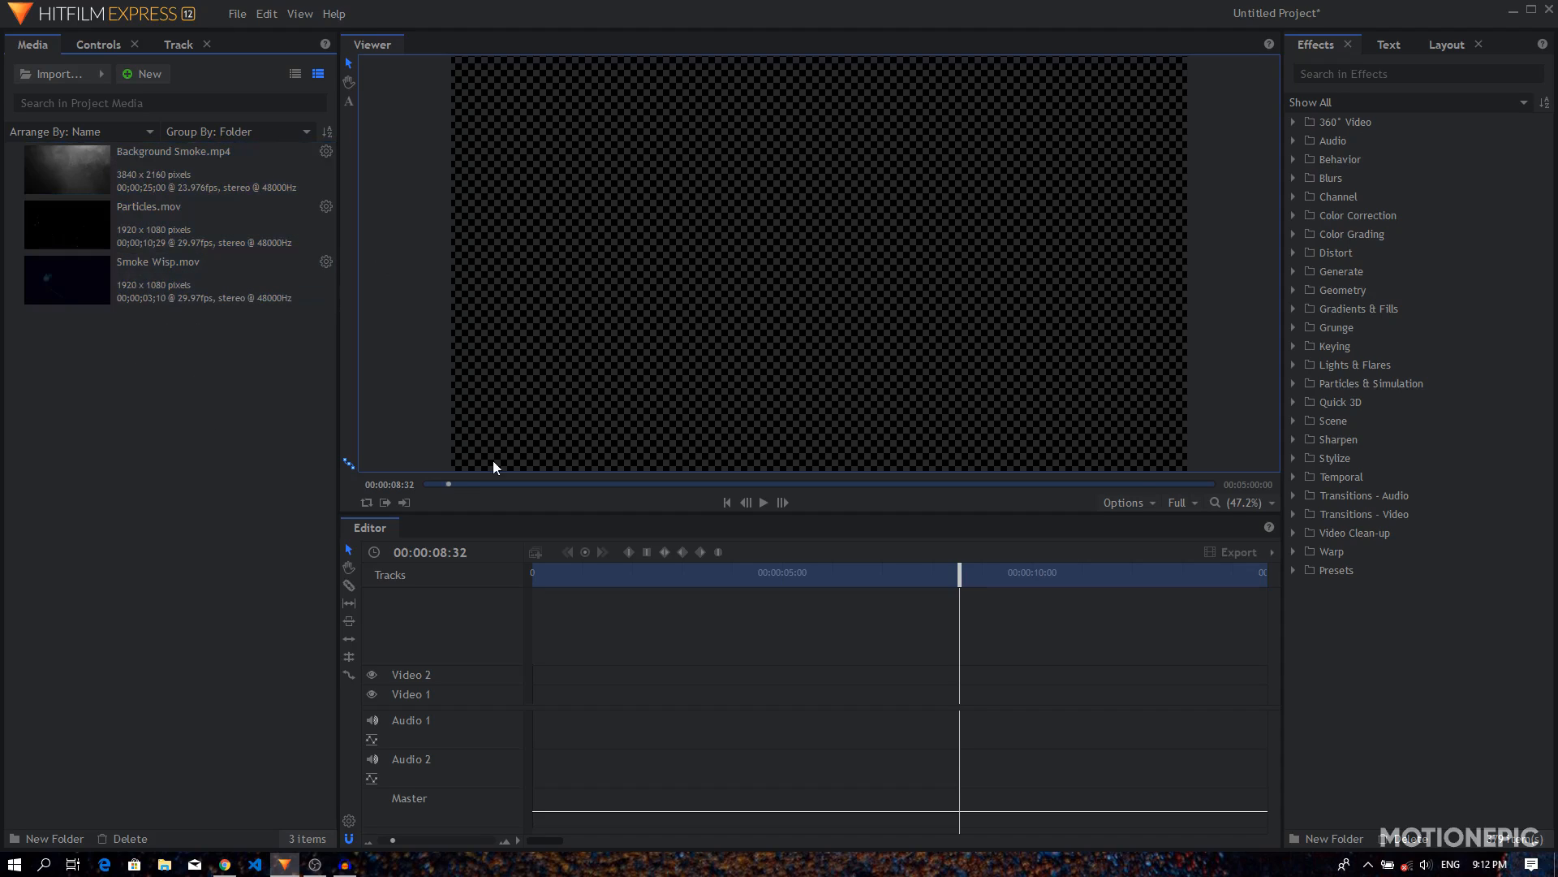
{"action": "left_click", "coordinate": [725, 502]}
{"action": "type", "text": "AWESOME"}
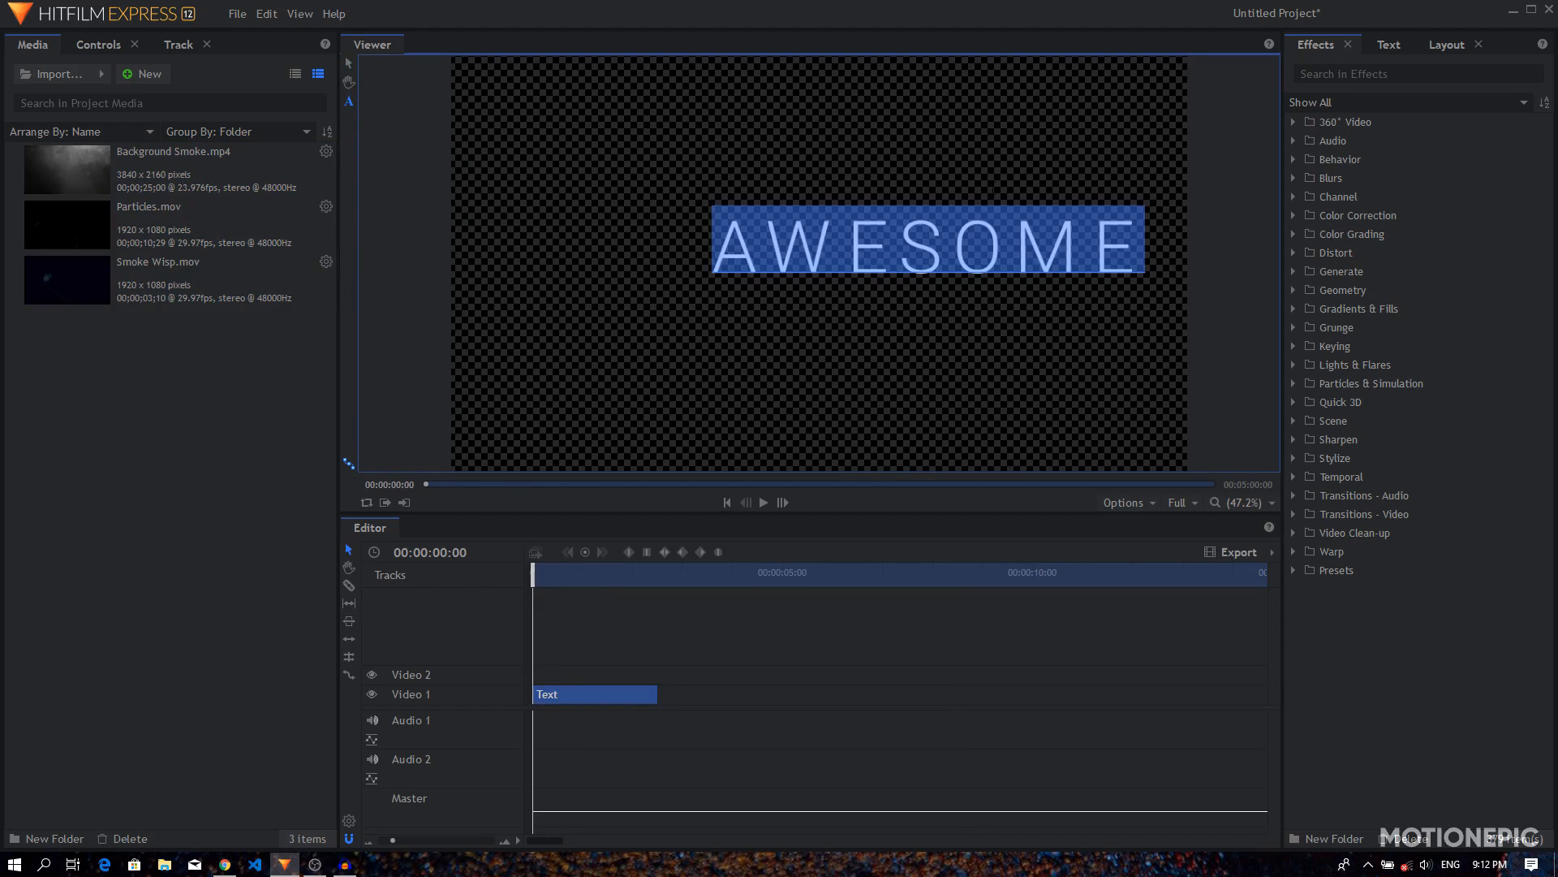
- Set the text to Roboto Light at size 190 in the Text panel and move on to Layout
{"action": "left_click", "coordinate": [1388, 44]}
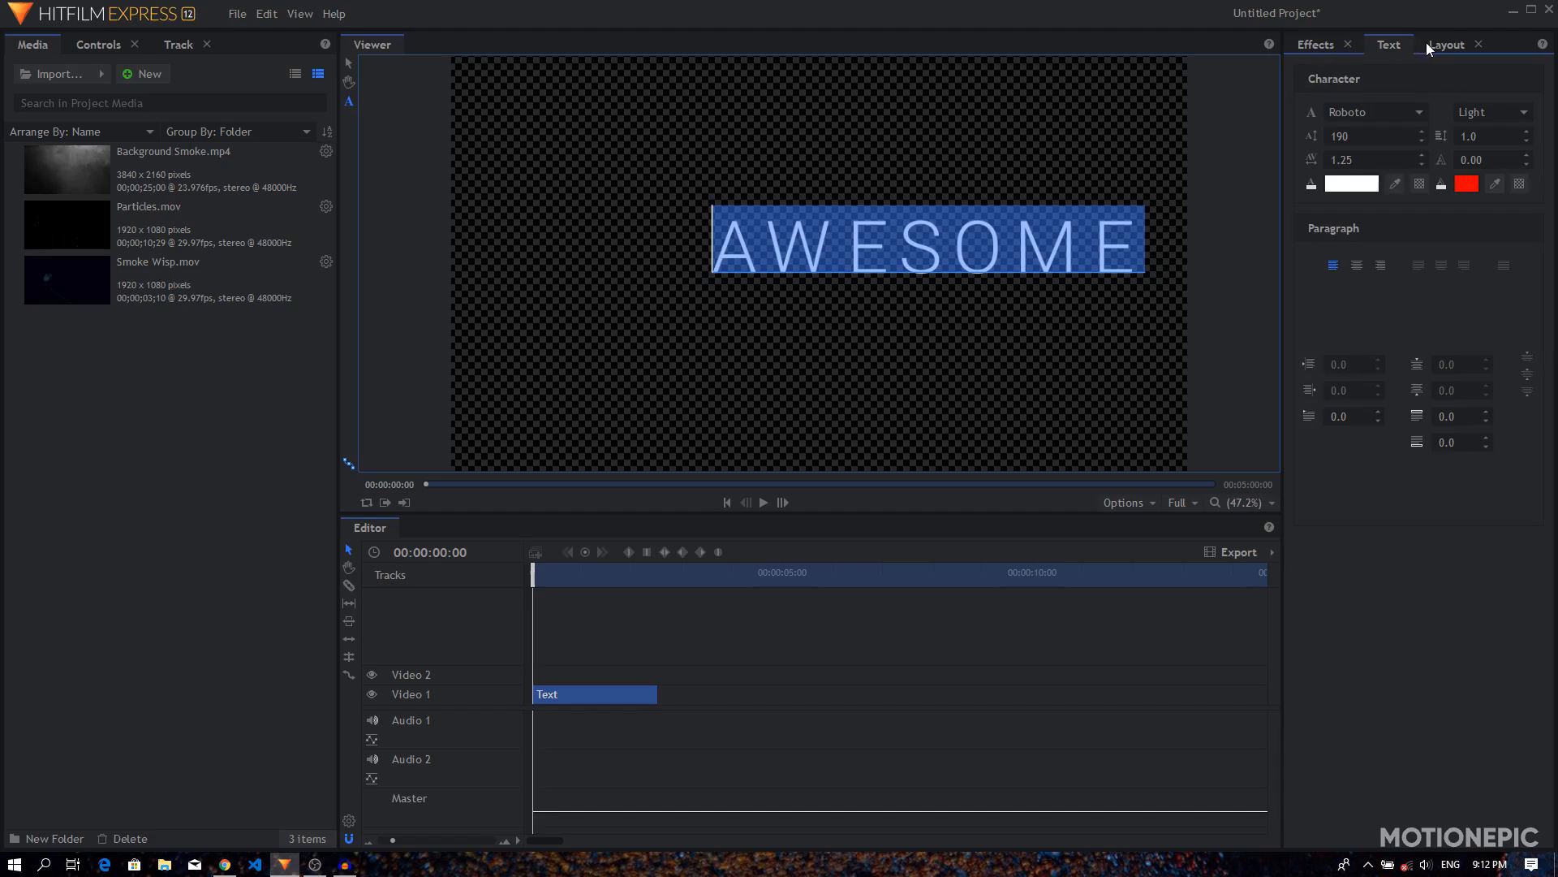
{"action": "left_click", "coordinate": [1372, 112]}
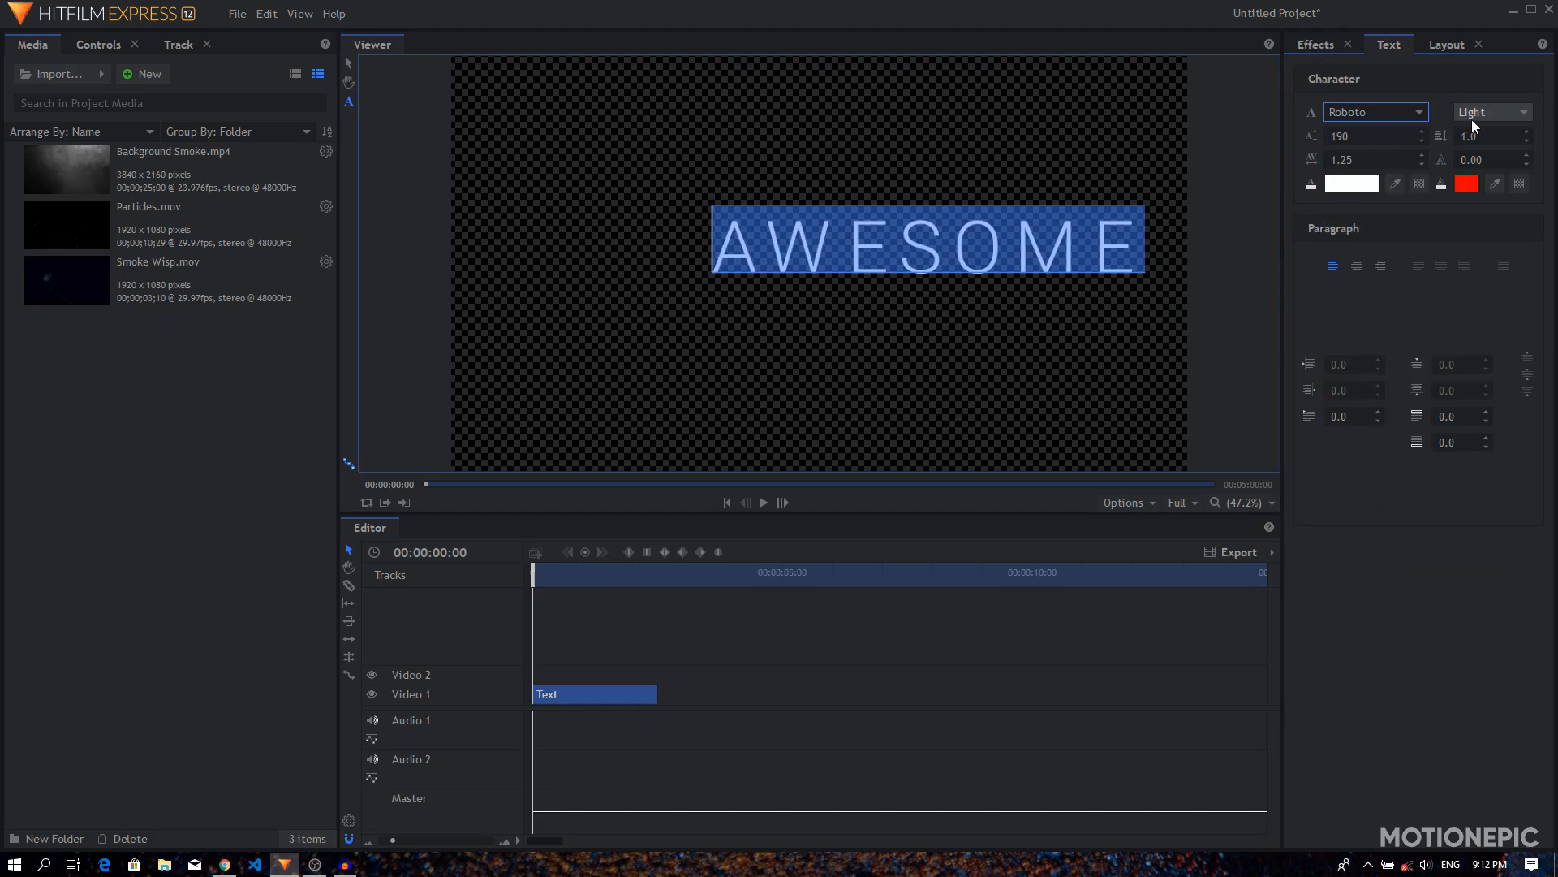
{"action": "left_click", "coordinate": [1490, 112]}
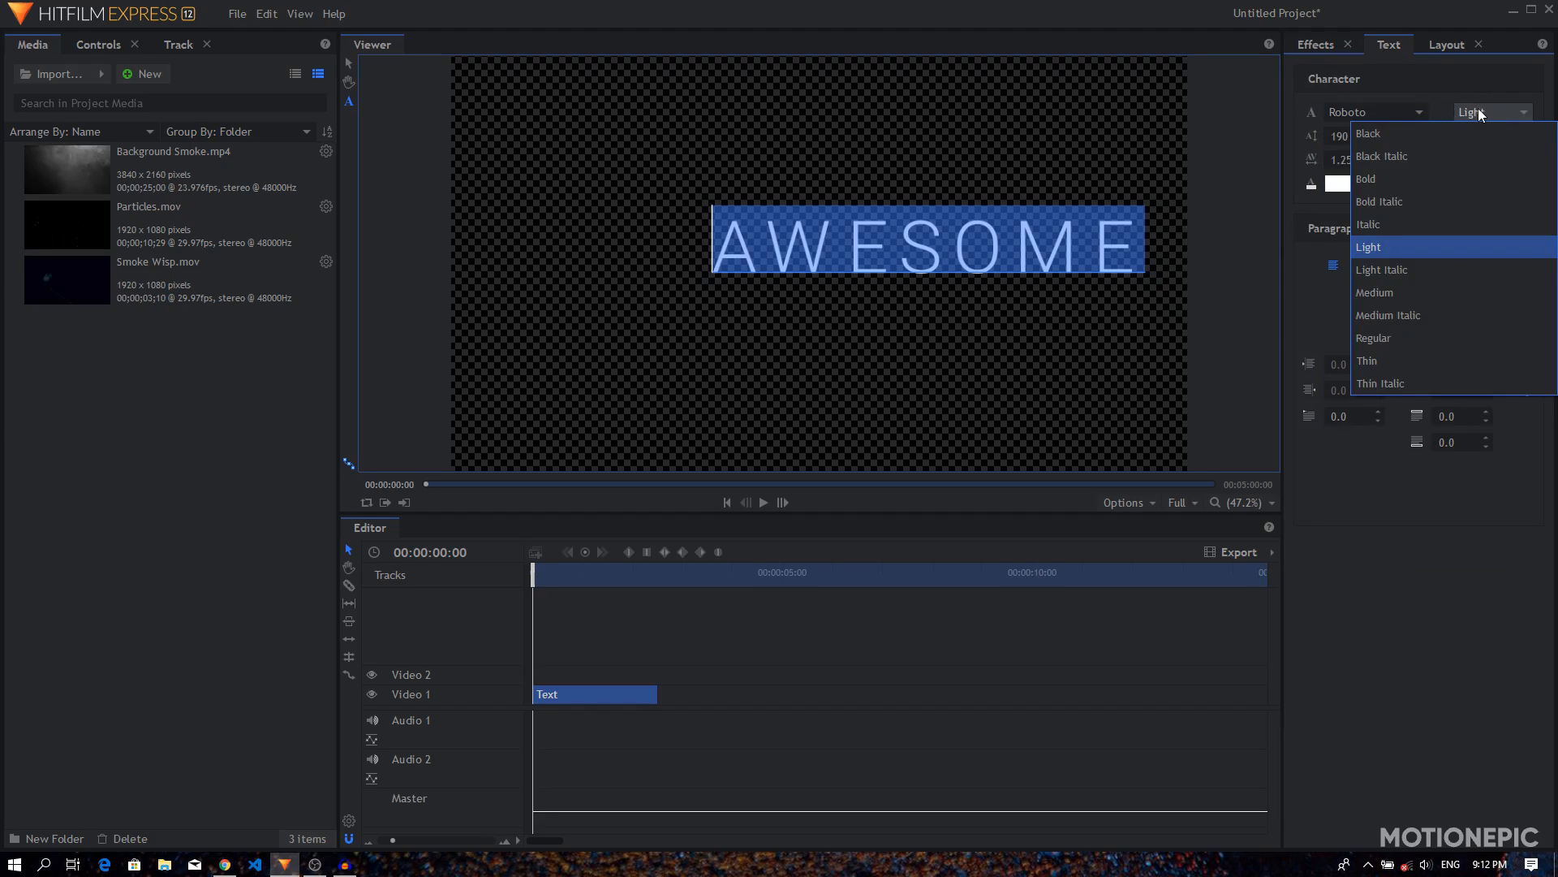
{"action": "left_click", "coordinate": [1368, 246]}
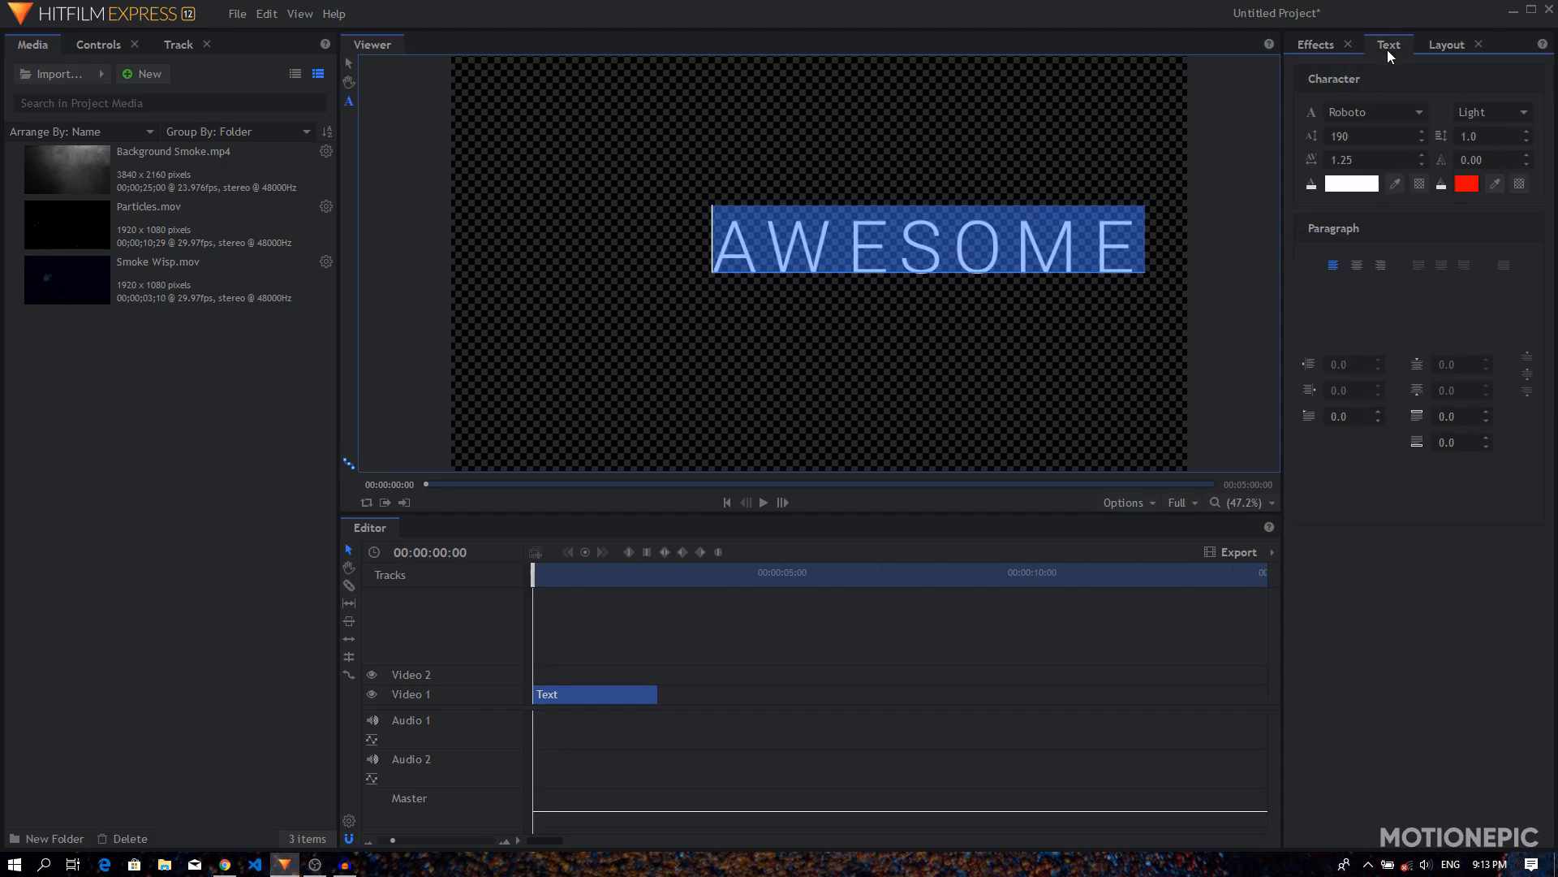
{"action": "left_click", "coordinate": [1446, 44]}
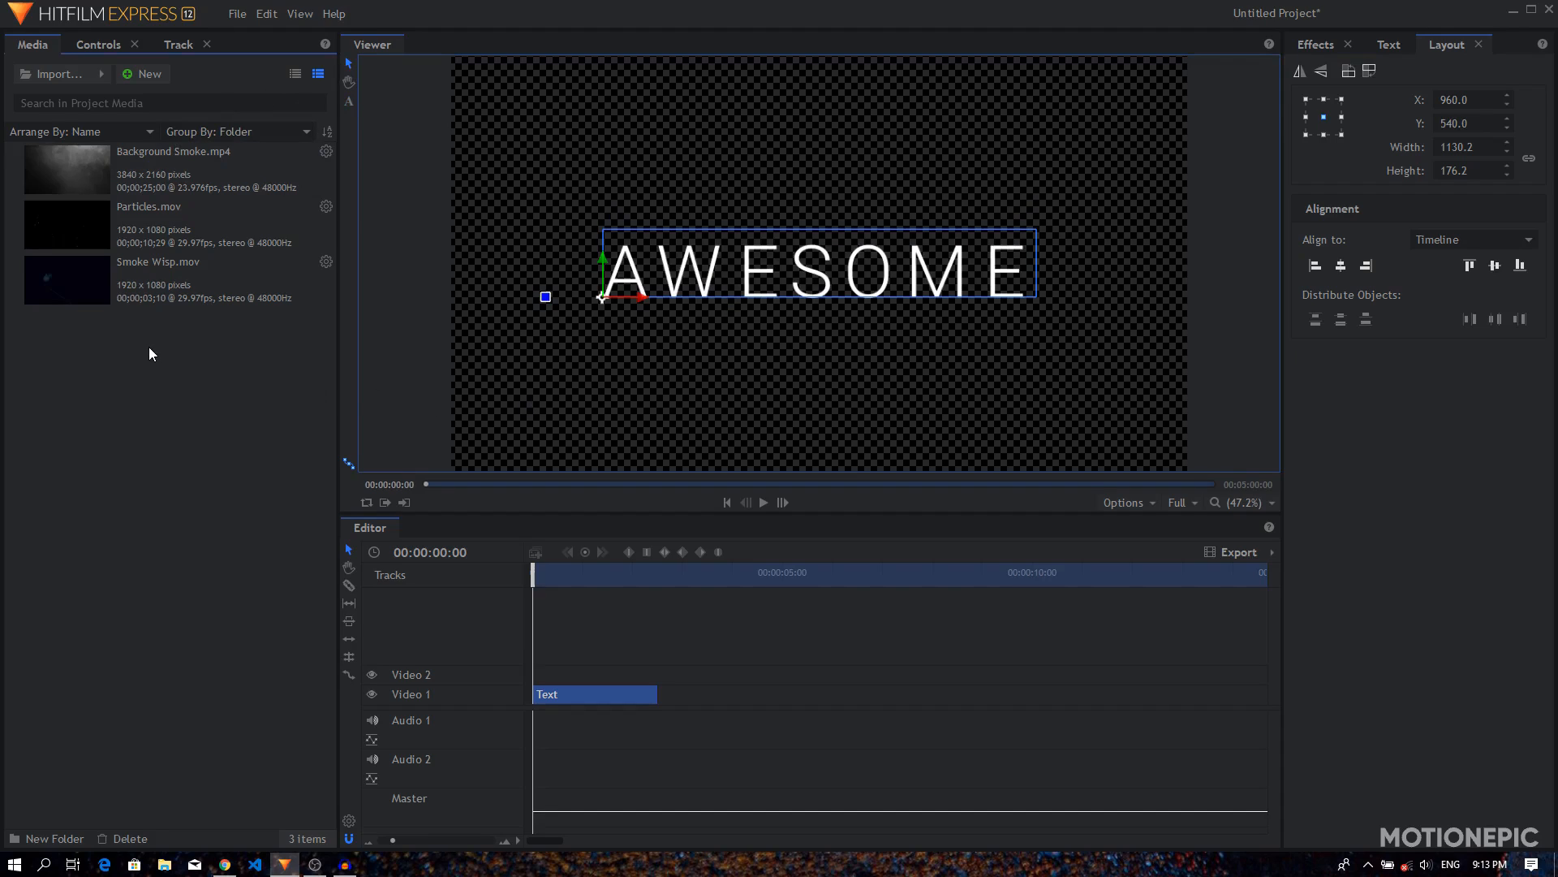
- Place Smoke Wisp.mov on Video 2, unlink and delete its audio track, and lengthen the text clip to match
{"action": "left_click", "coordinate": [158, 279]}
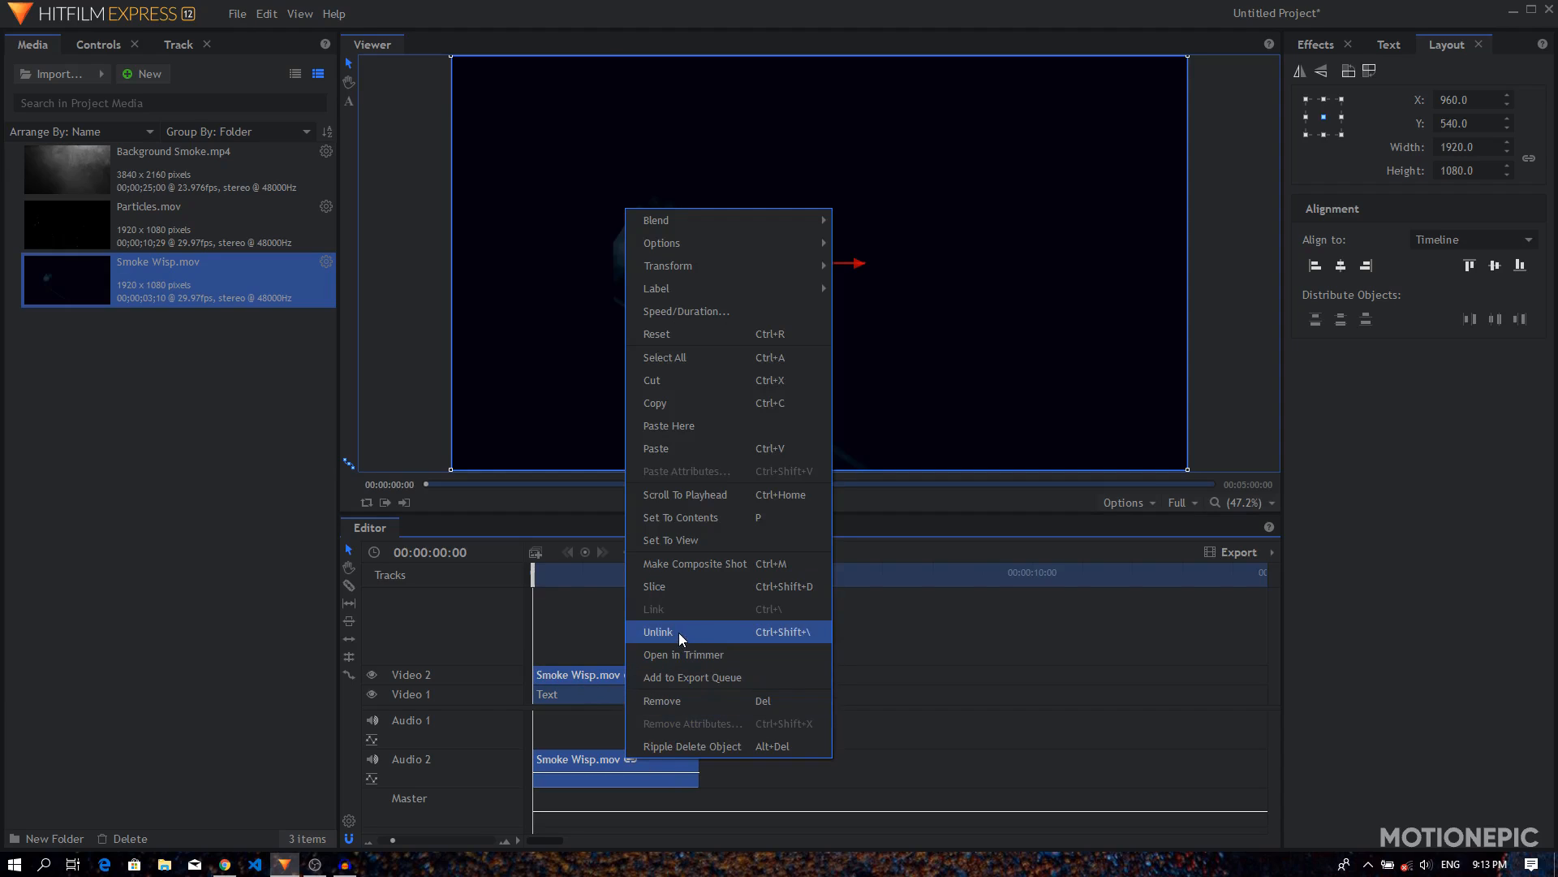
{"action": "left_click", "coordinate": [657, 632]}
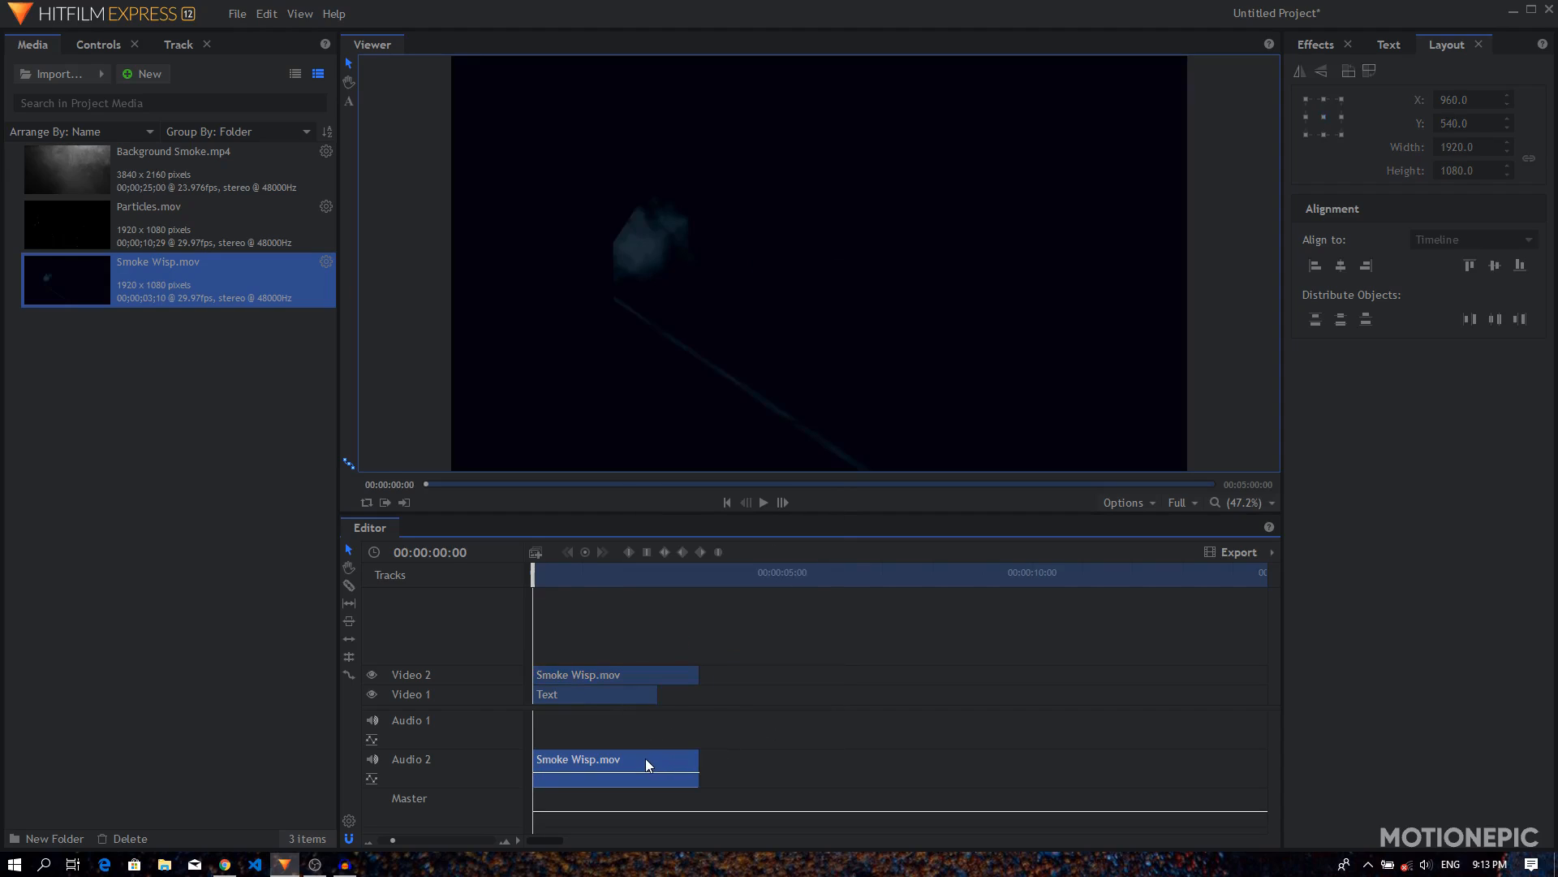
{"action": "right_click", "coordinate": [410, 758]}
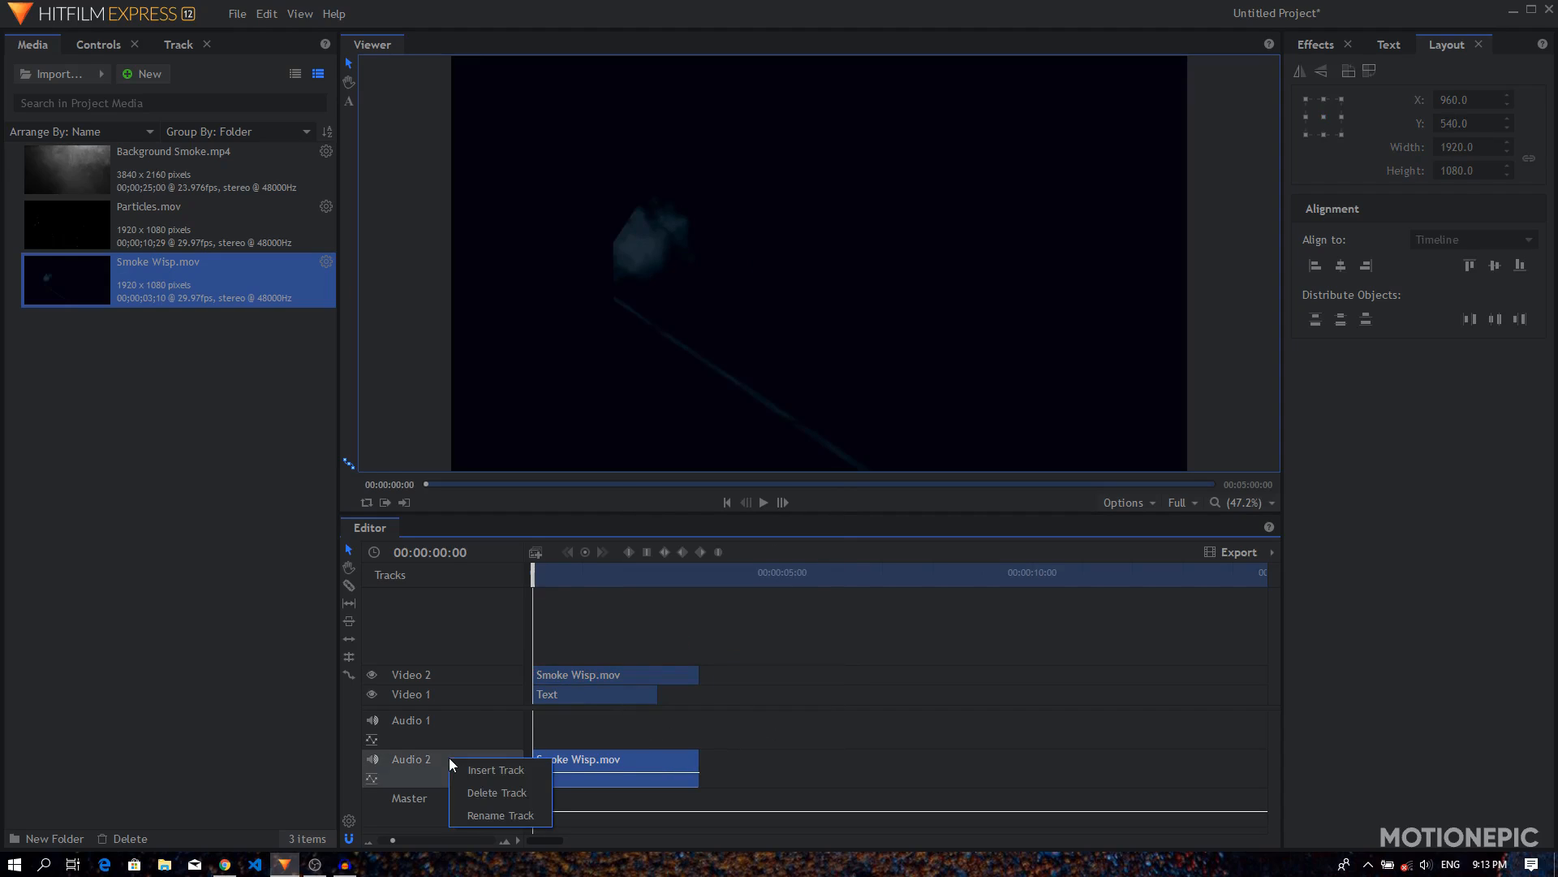
{"action": "left_click", "coordinate": [496, 792]}
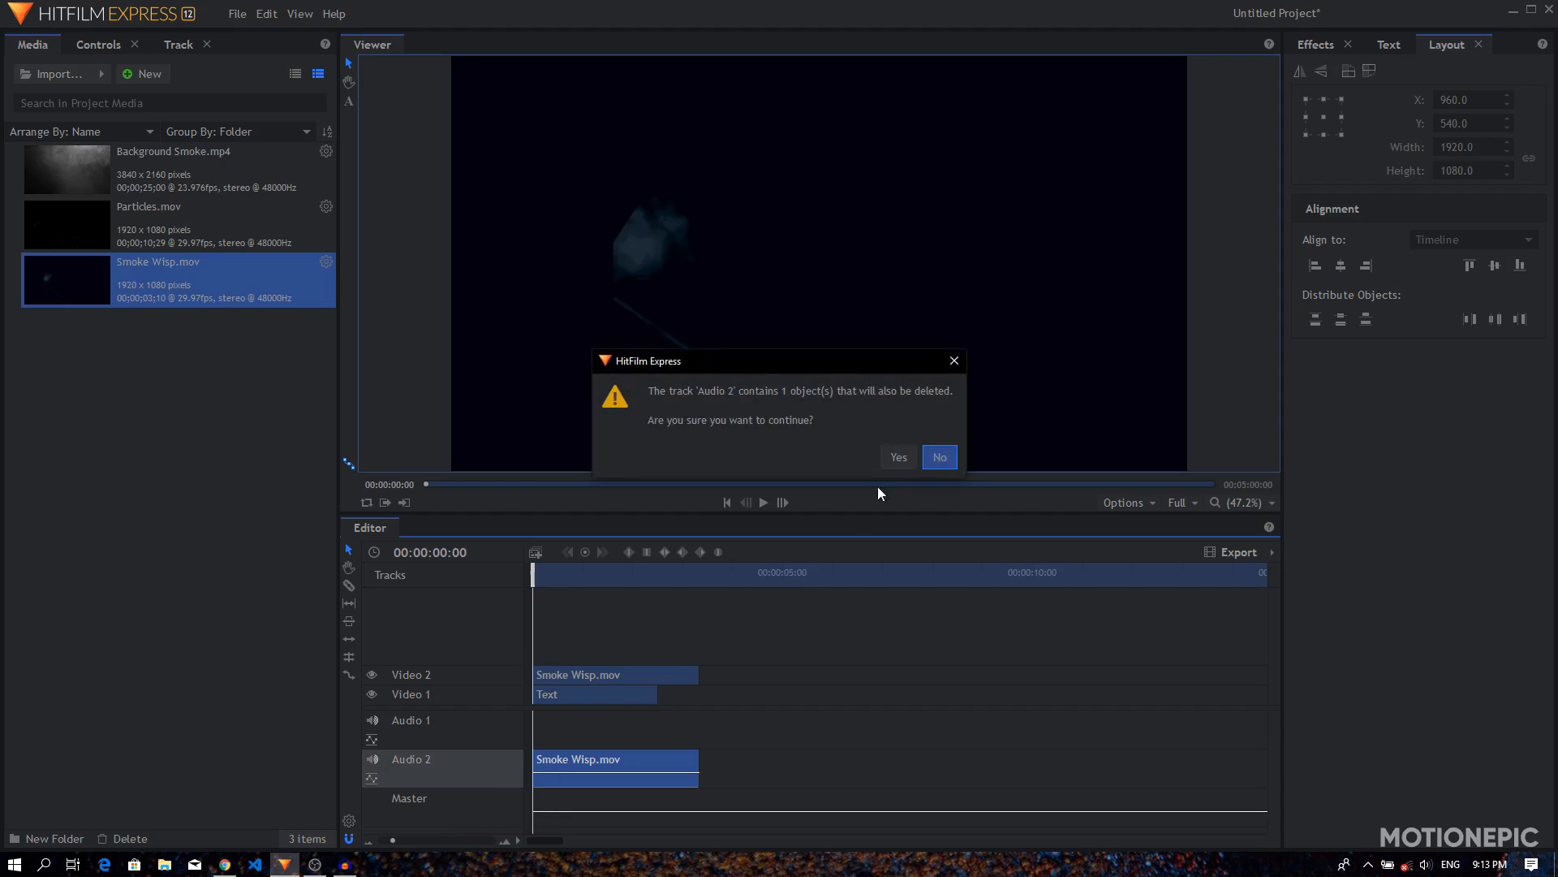
{"action": "left_click", "coordinate": [896, 457]}
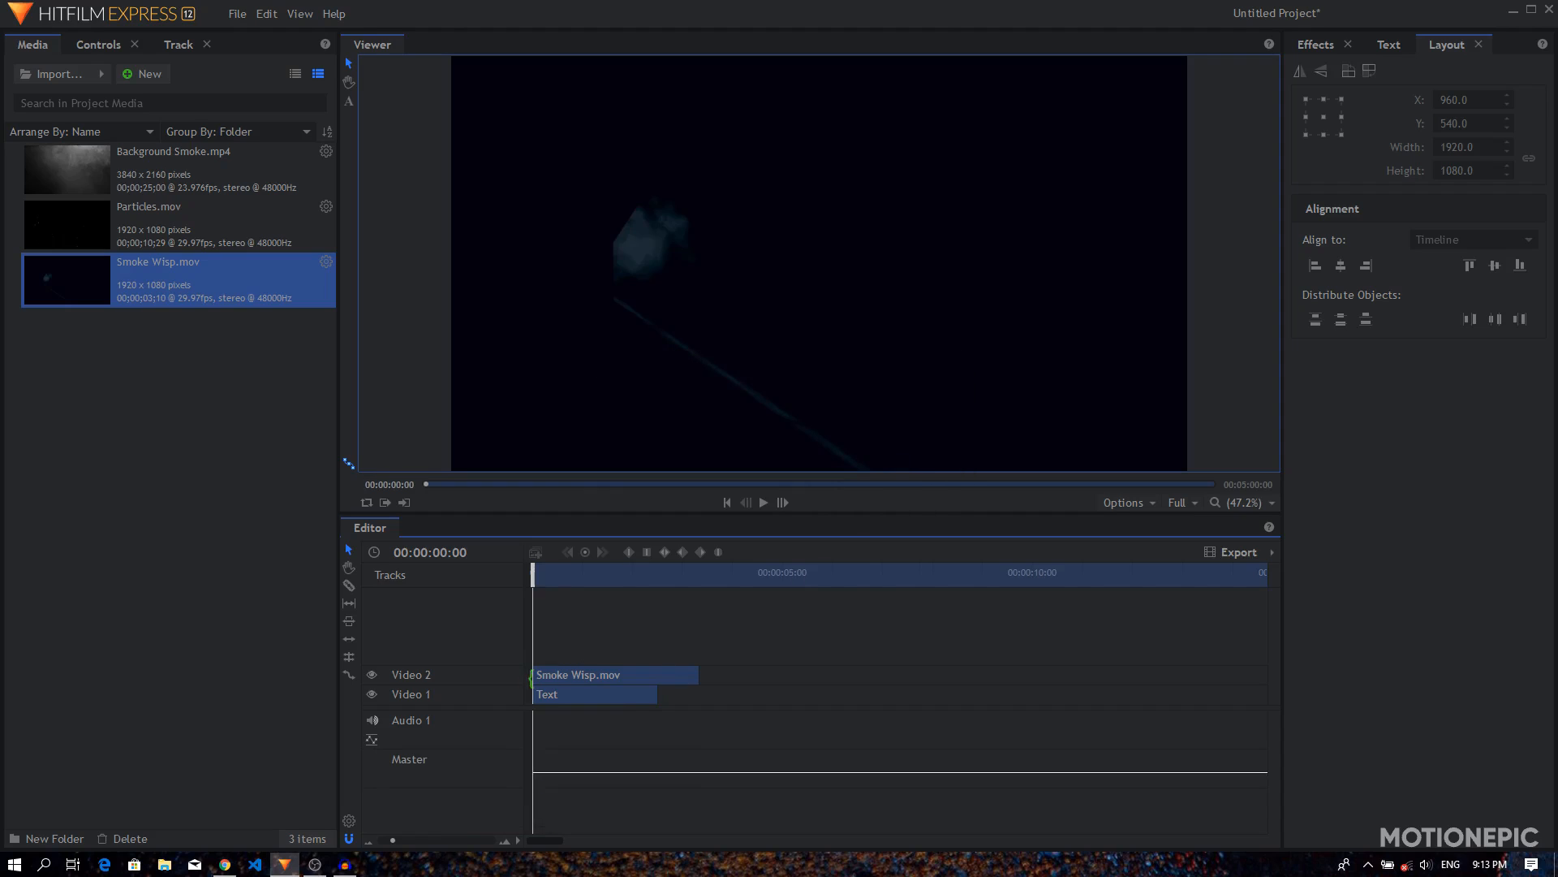
{"action": "left_click", "coordinate": [591, 693]}
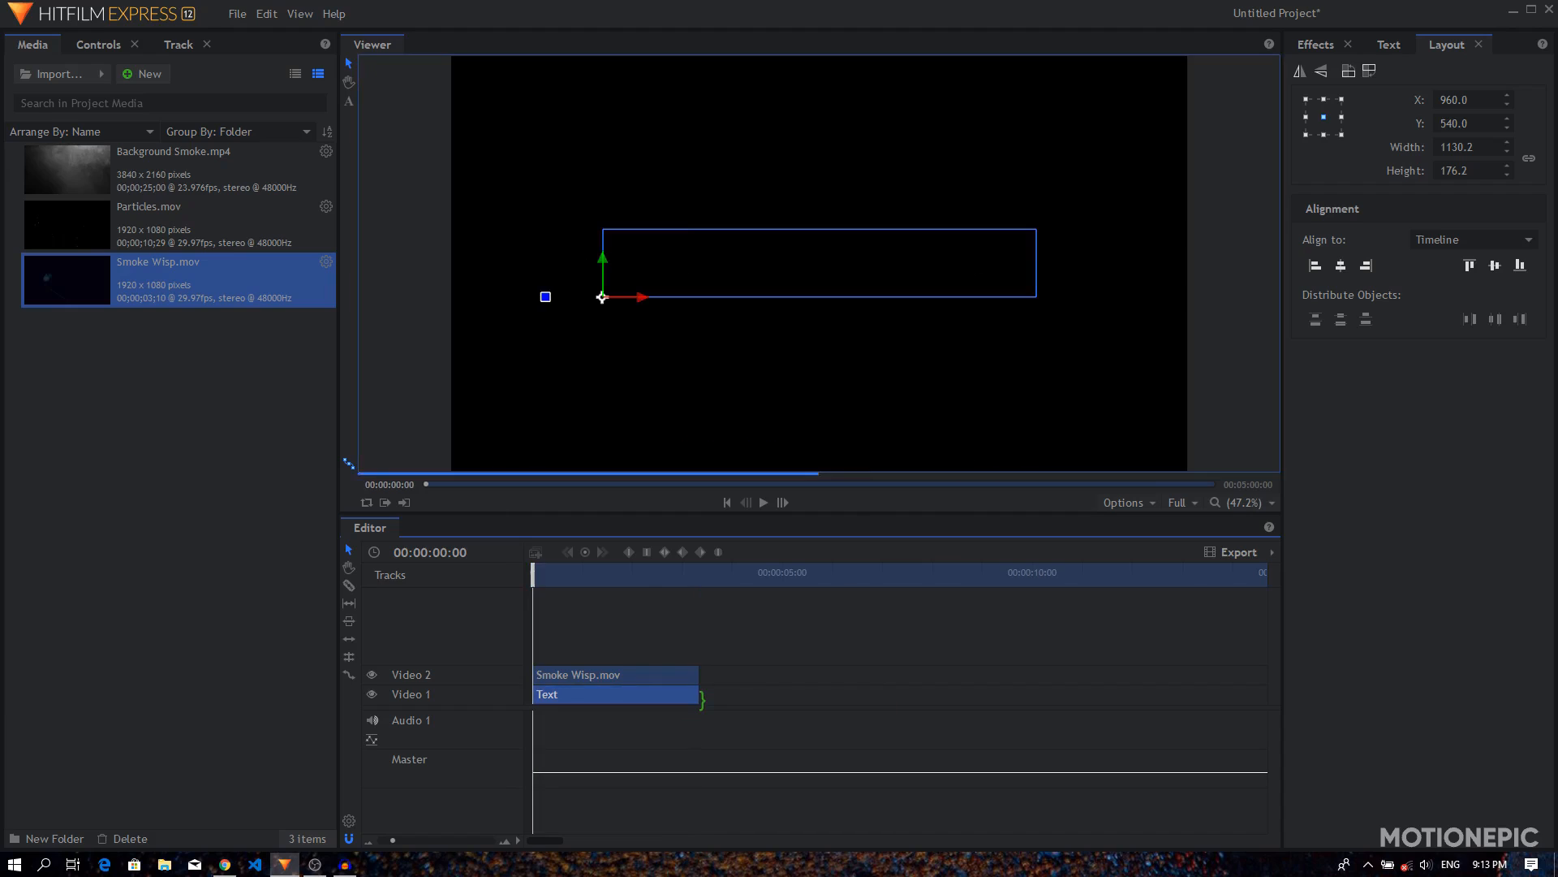
- Set the Smoke Wisp clip's blend mode to Multiply so AWESOME shows only through the smoke
{"action": "left_click", "coordinate": [763, 502]}
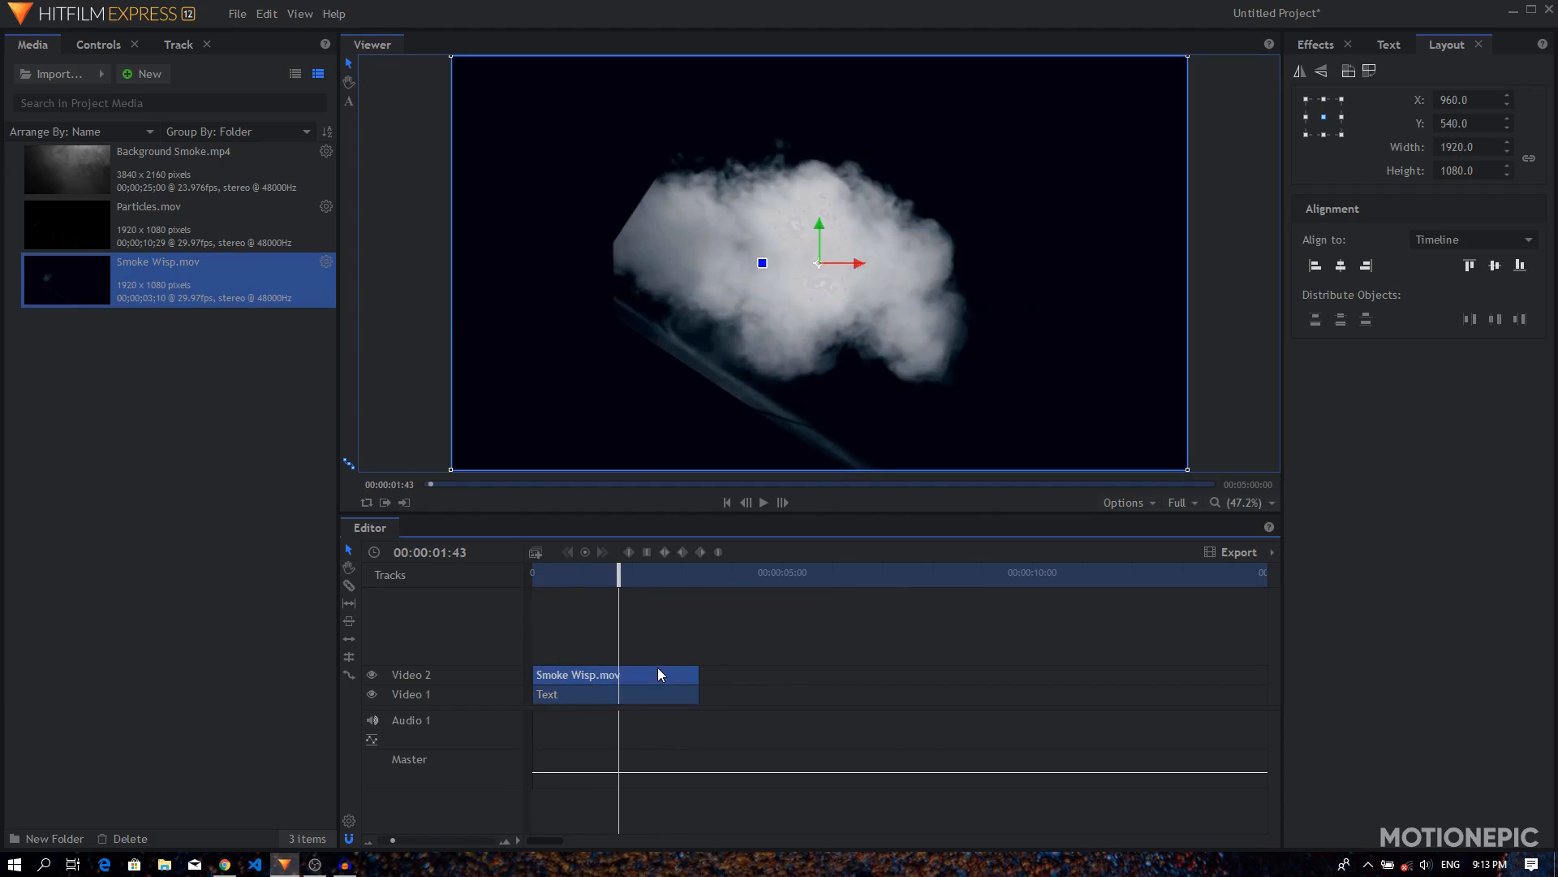
{"action": "right_click", "coordinate": [656, 674]}
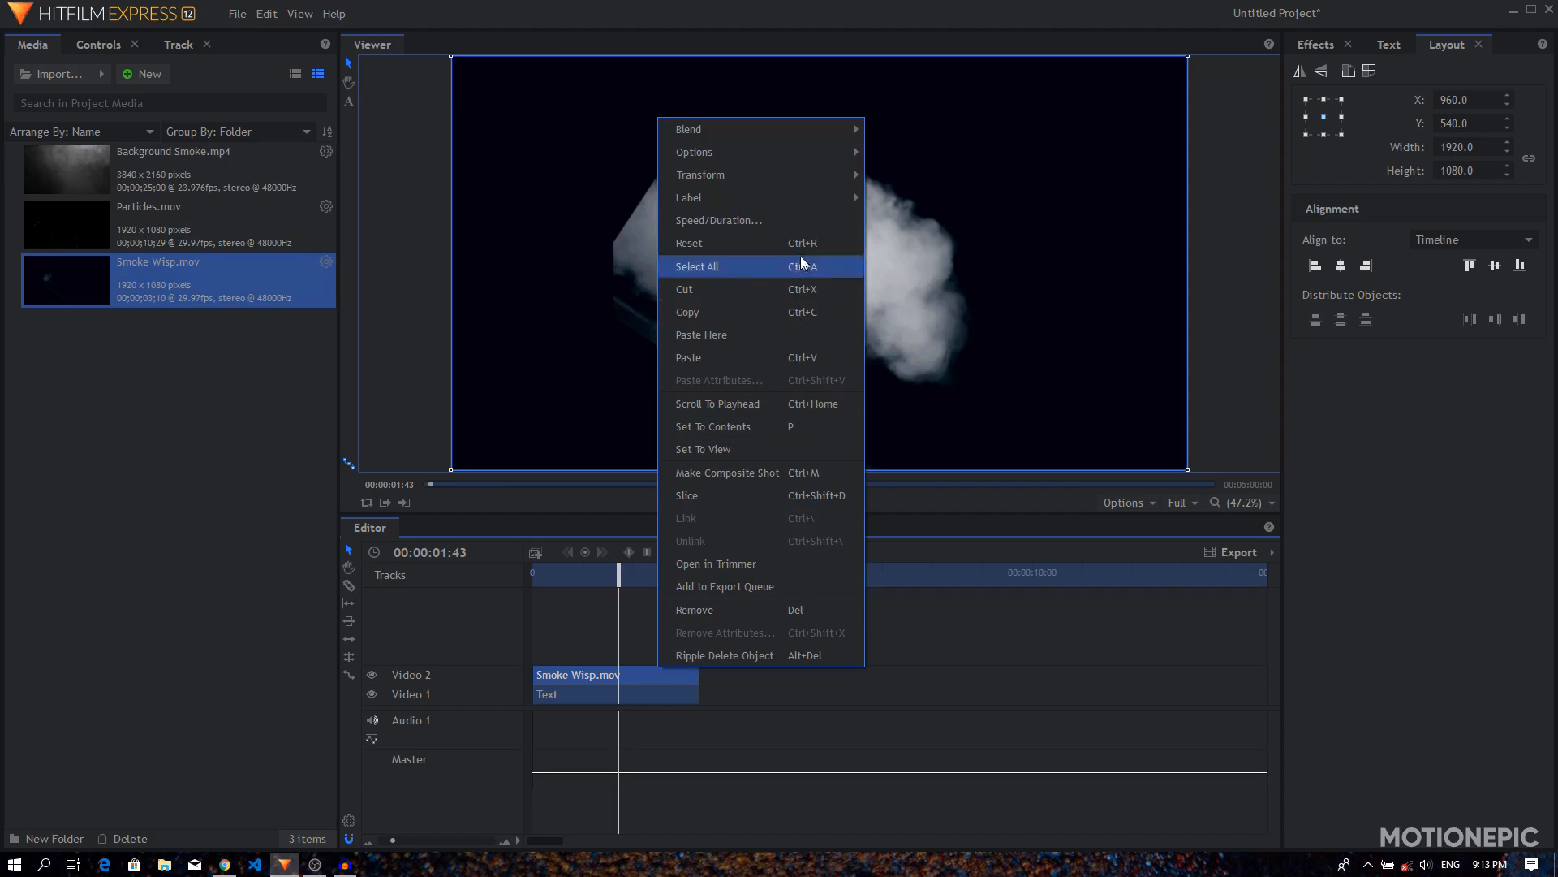
{"action": "mouse_move", "coordinate": [688, 128]}
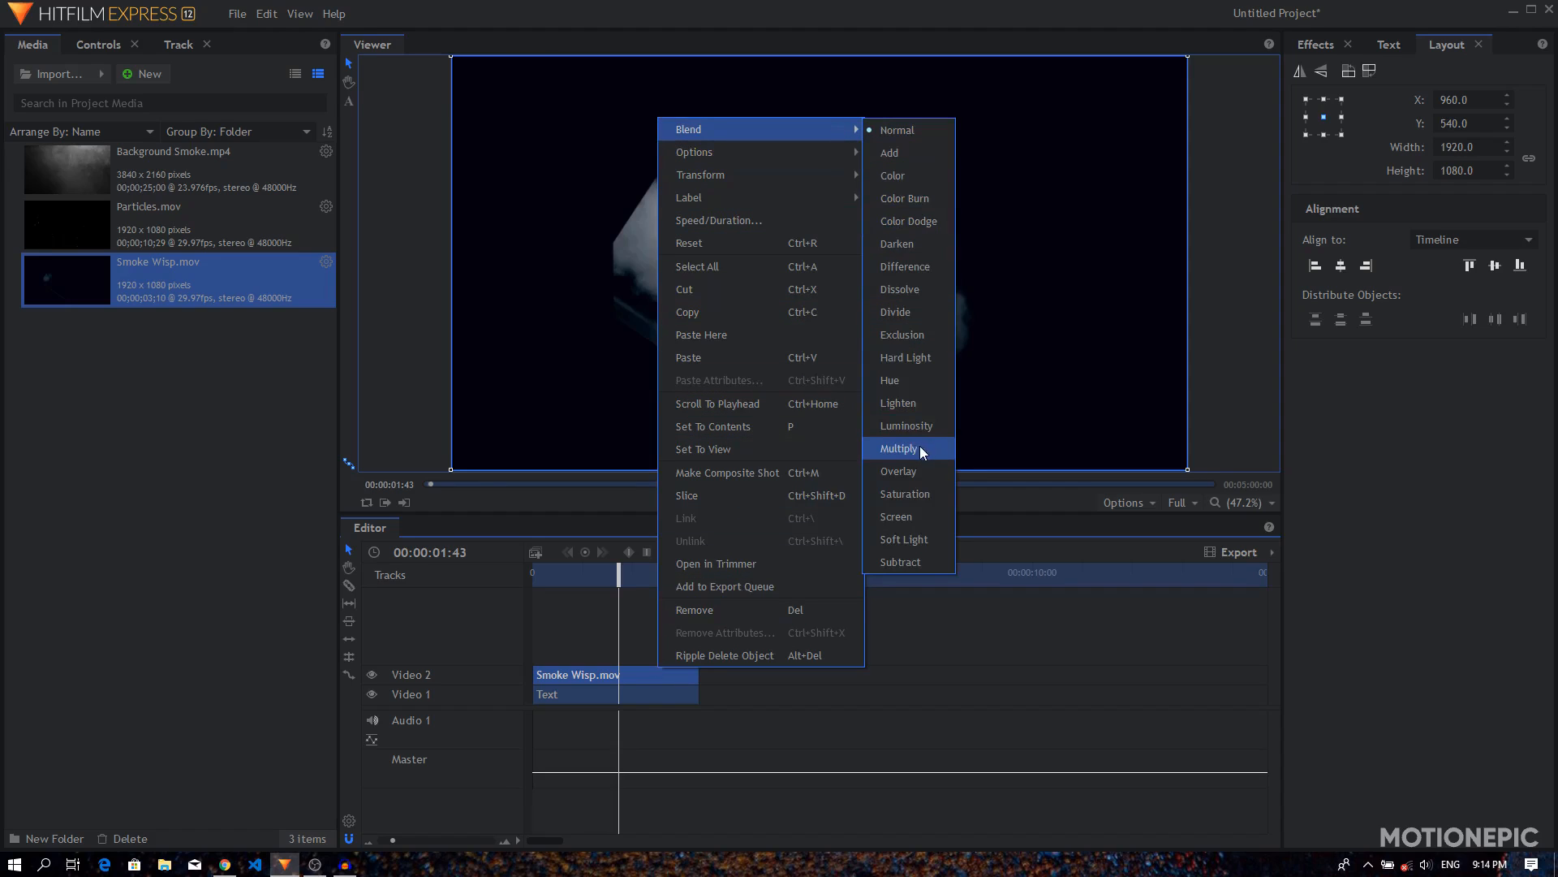
{"action": "left_click", "coordinate": [898, 448]}
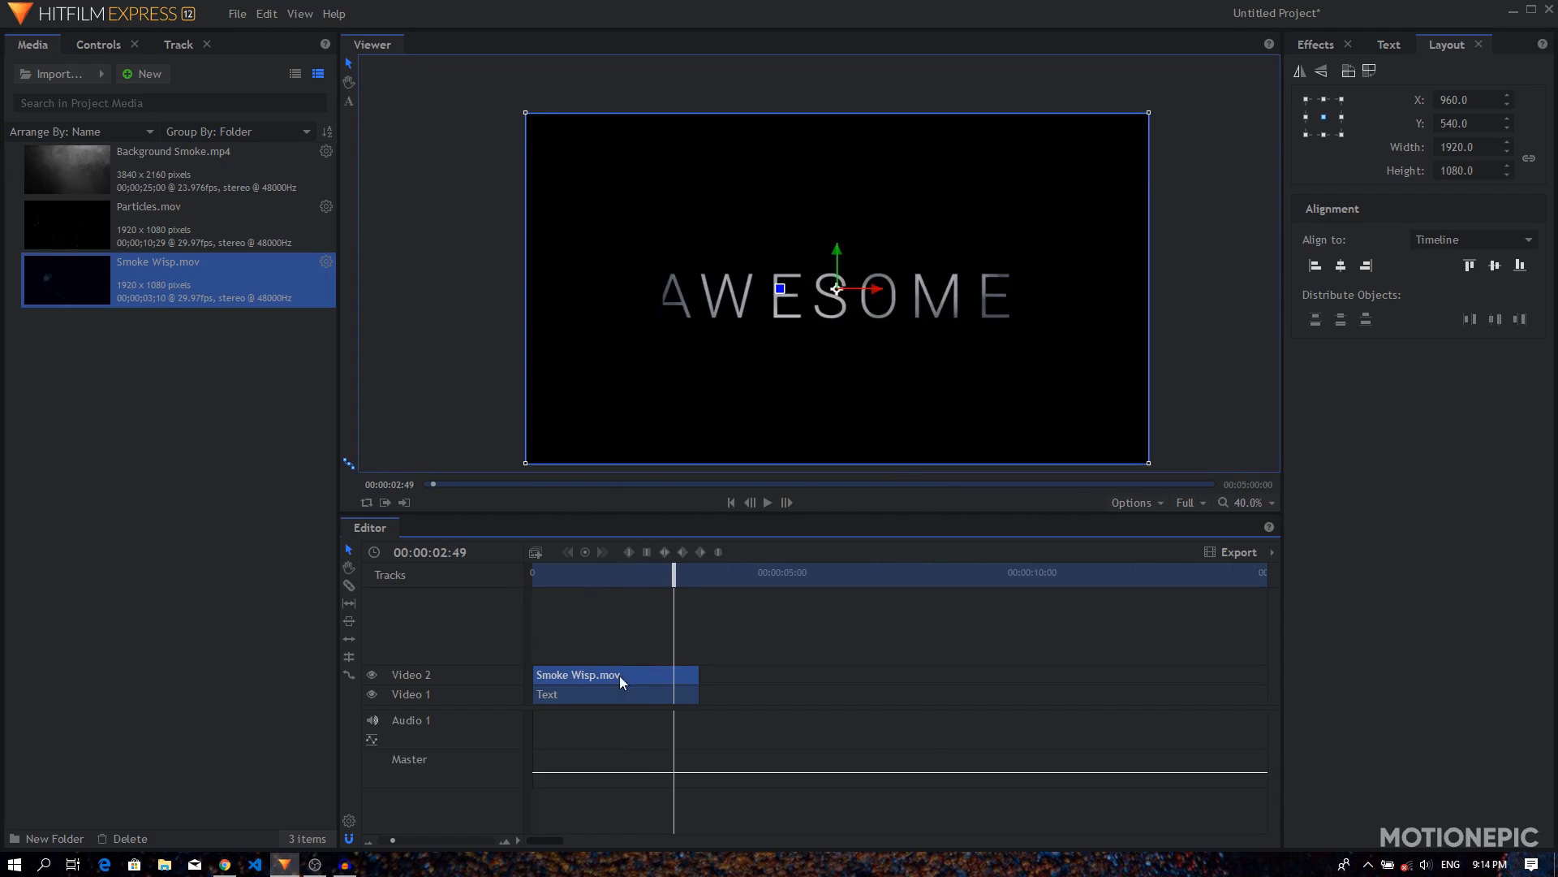
{"action": "mouse_move", "coordinate": [117, 52]}
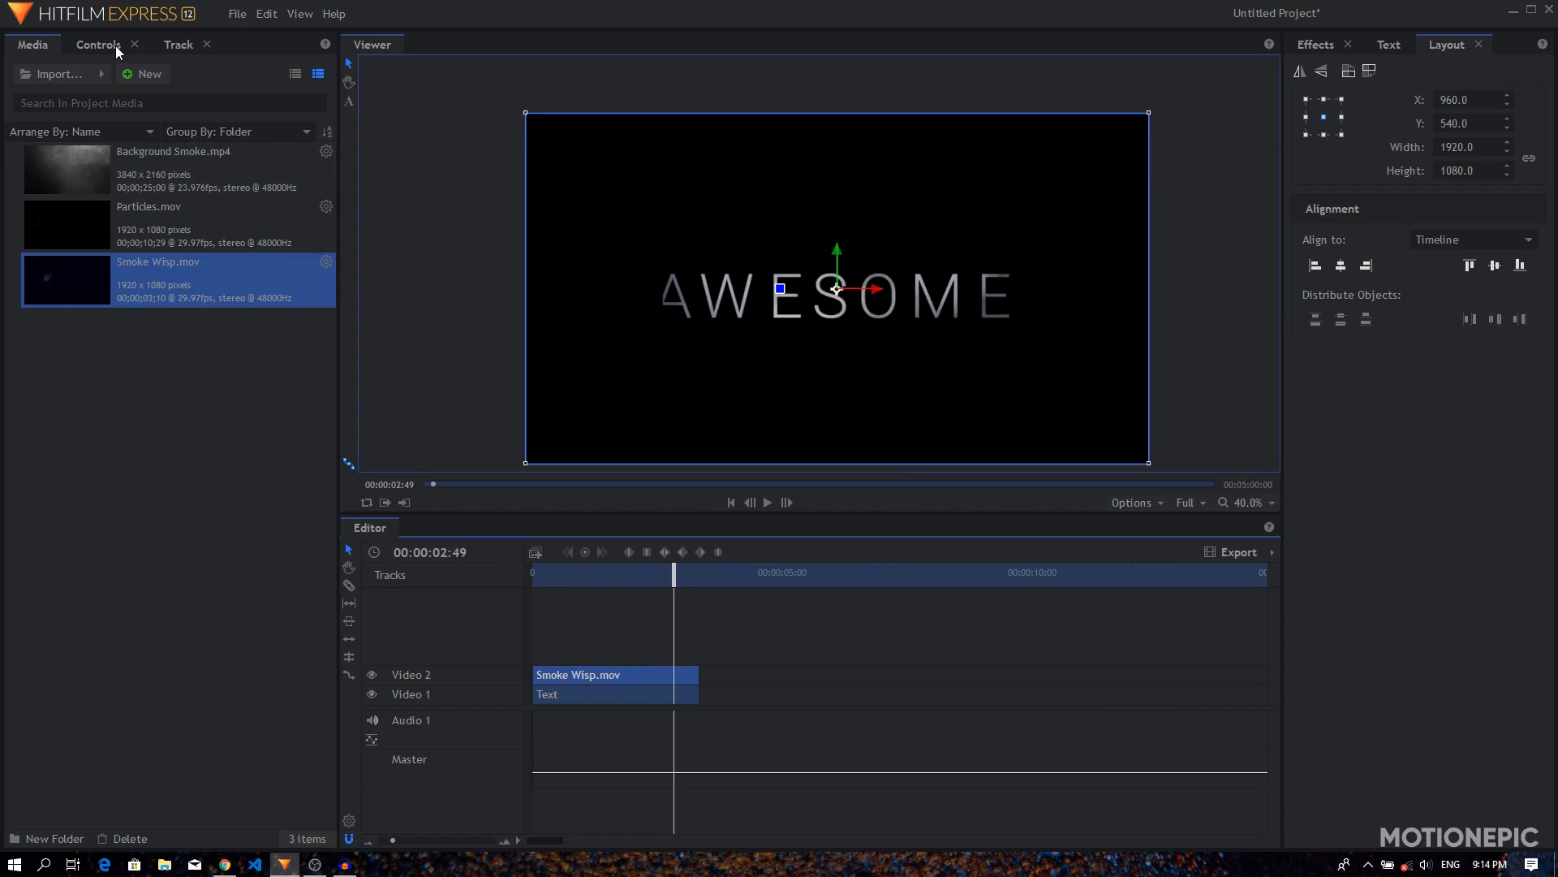
- Scale the Smoke Wisp clip to 108% under Transform and preview the reveal
{"action": "left_click", "coordinate": [97, 44]}
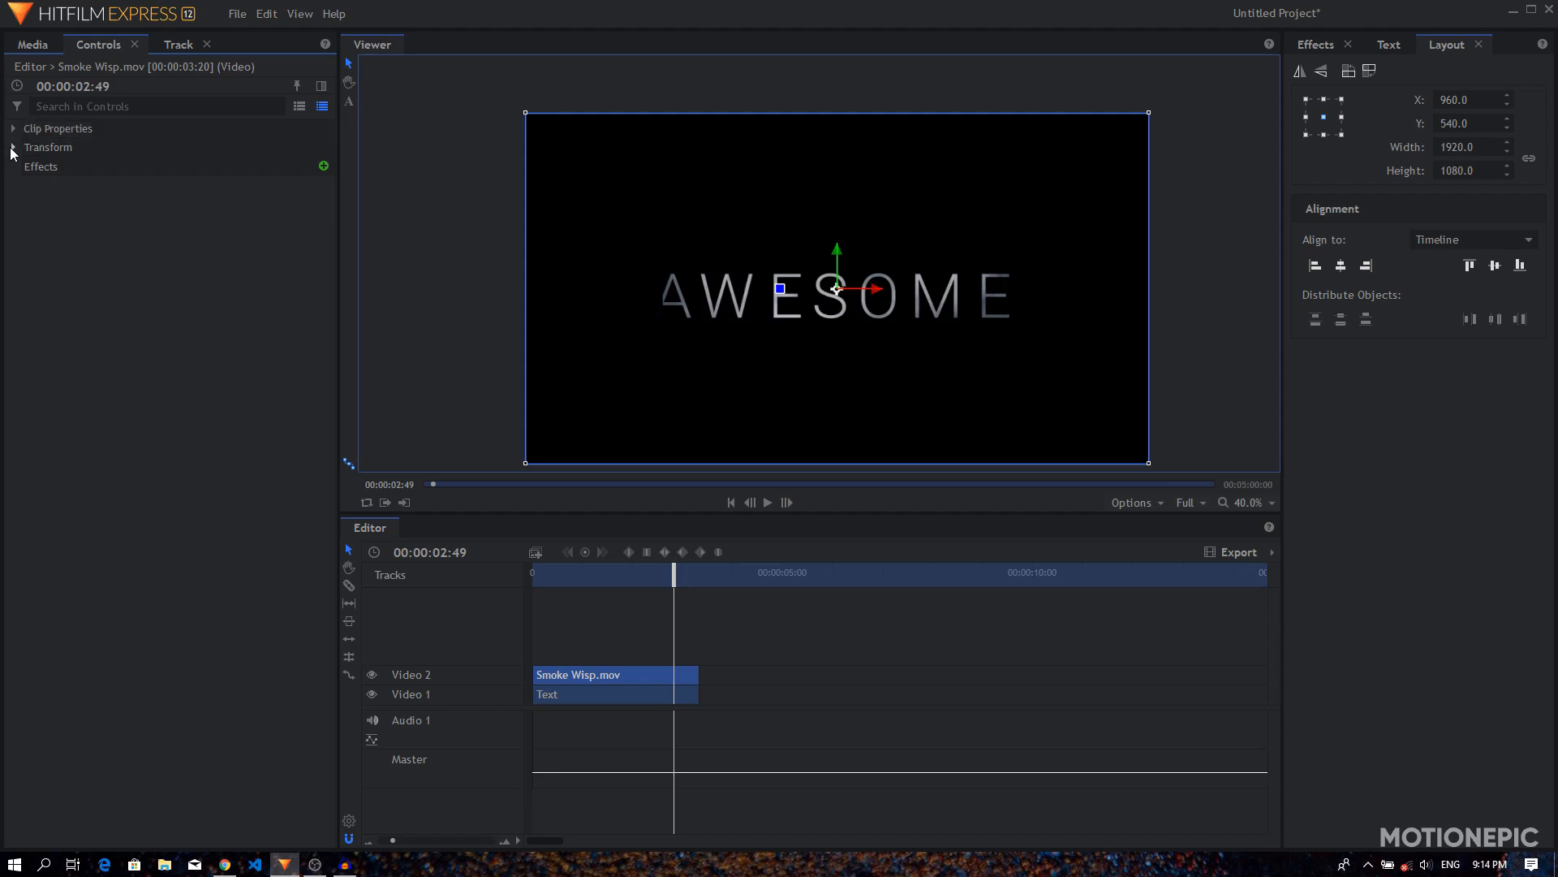
{"action": "left_click", "coordinate": [13, 147]}
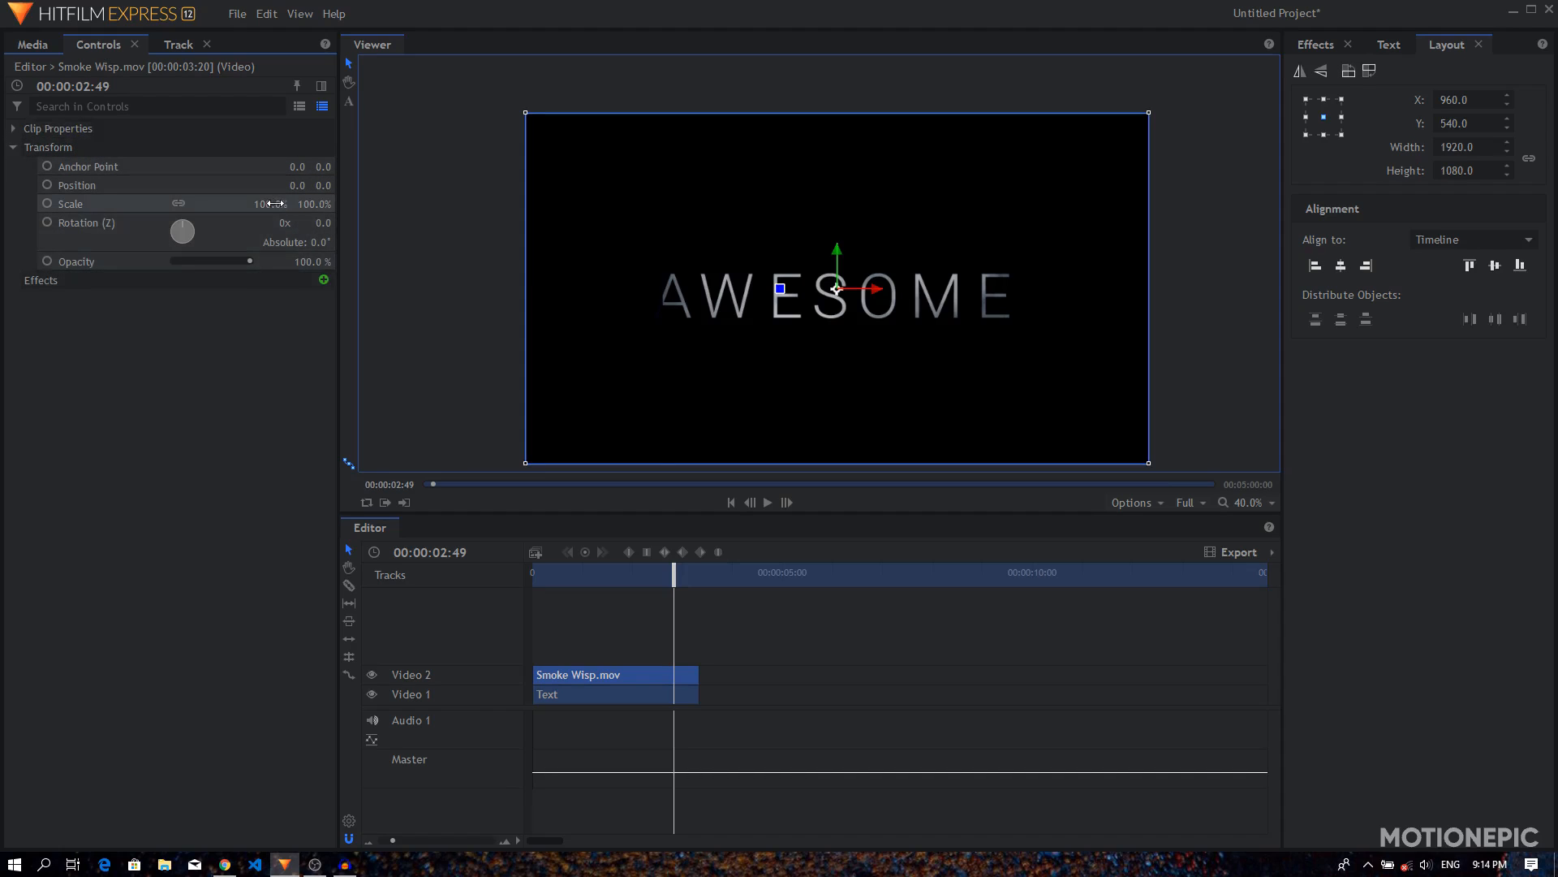
{"action": "left_click_drag", "start_coordinate": [263, 204], "coordinate": [282, 205]}
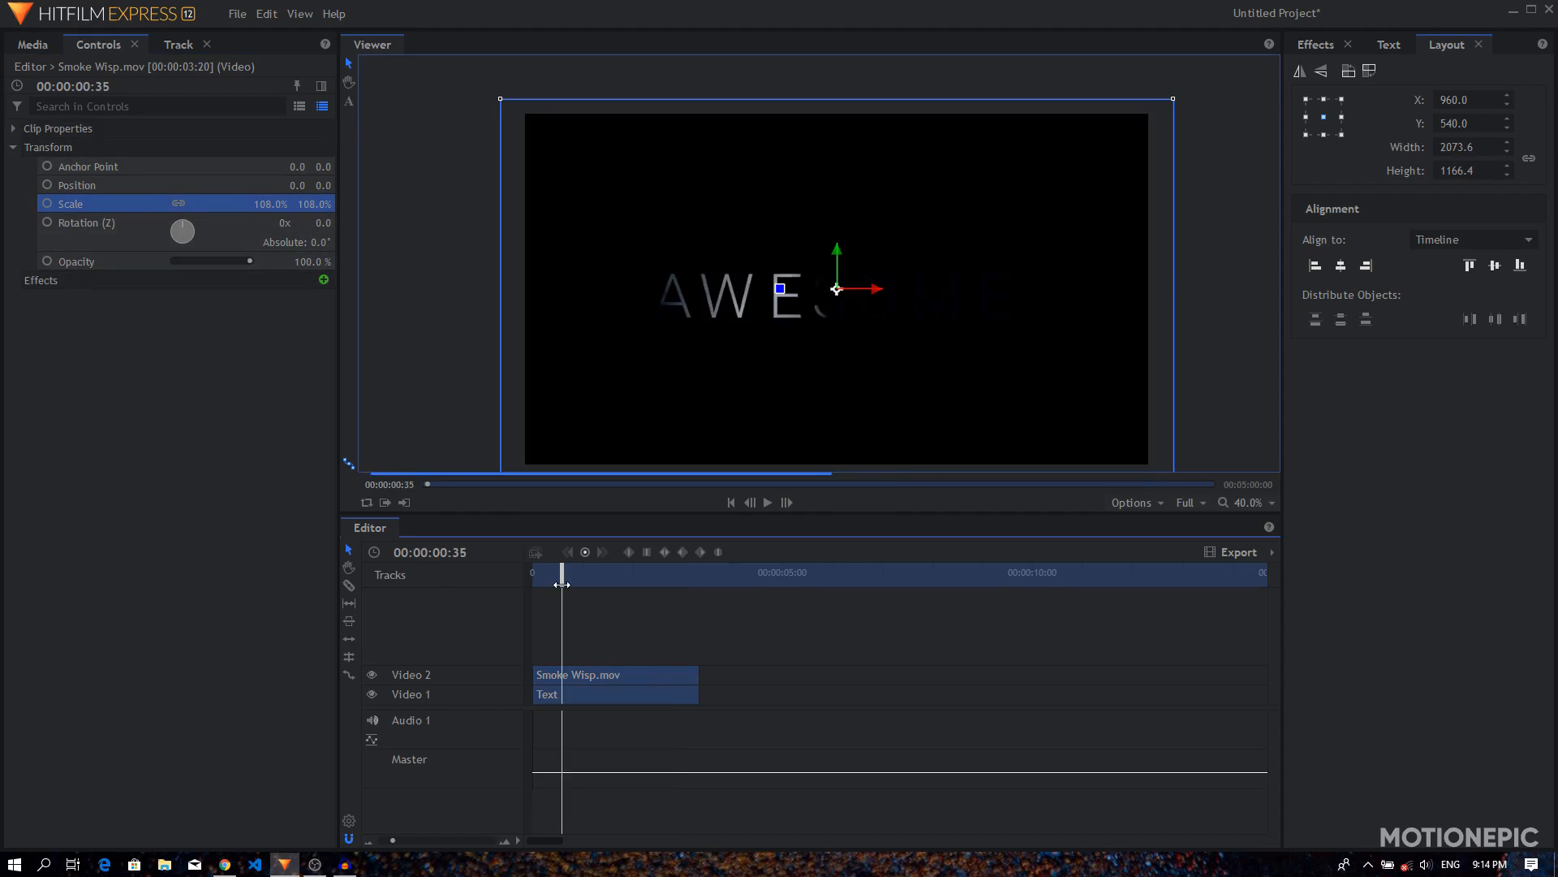
{"action": "left_click", "coordinate": [766, 502]}
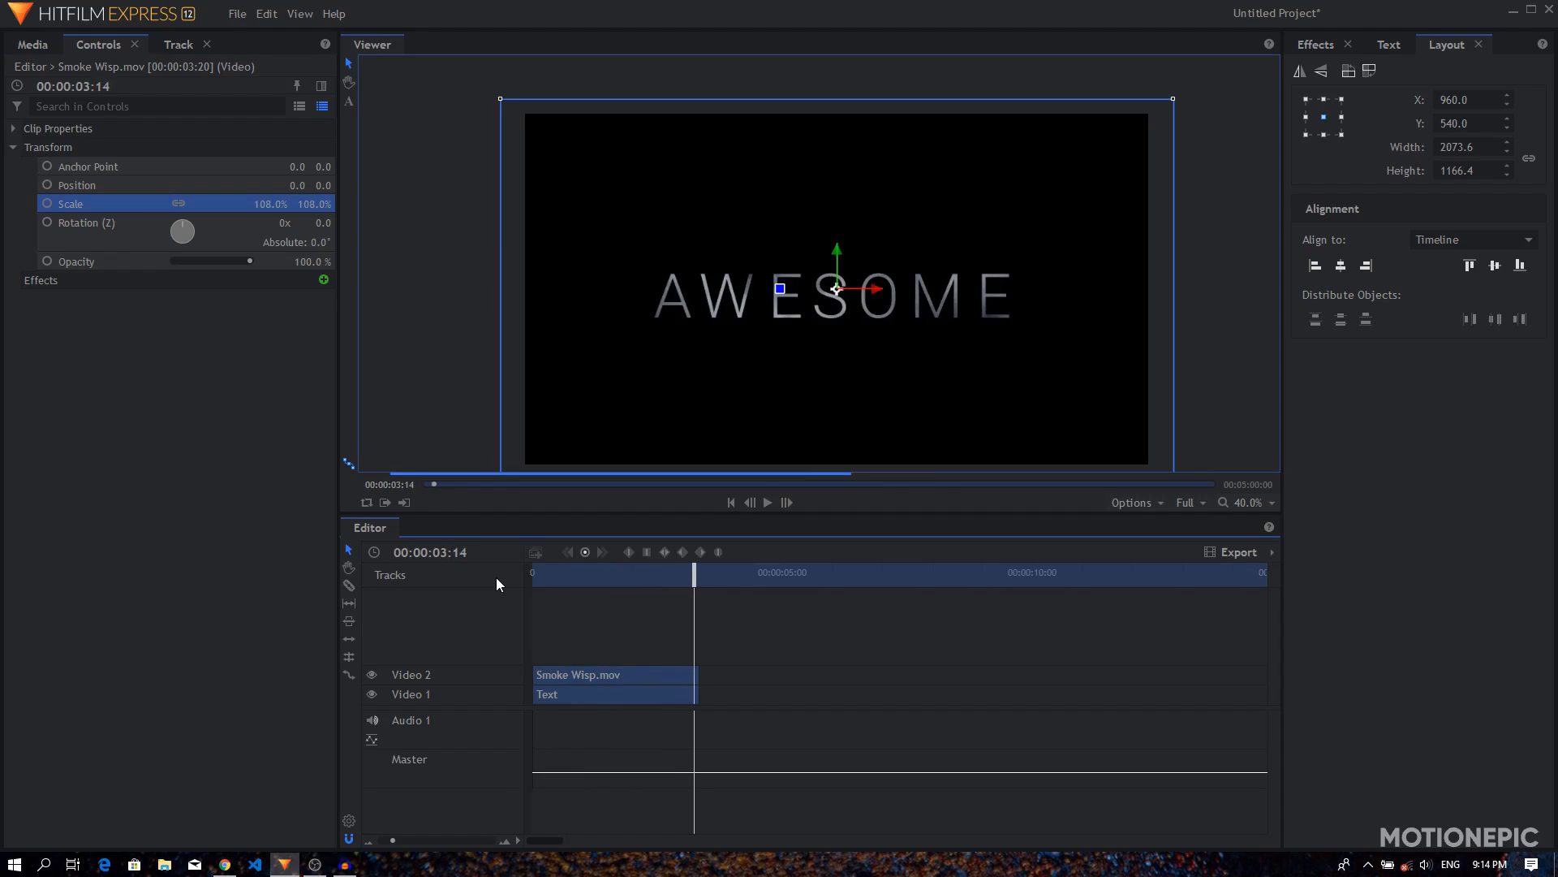
{"action": "left_click", "coordinate": [614, 693]}
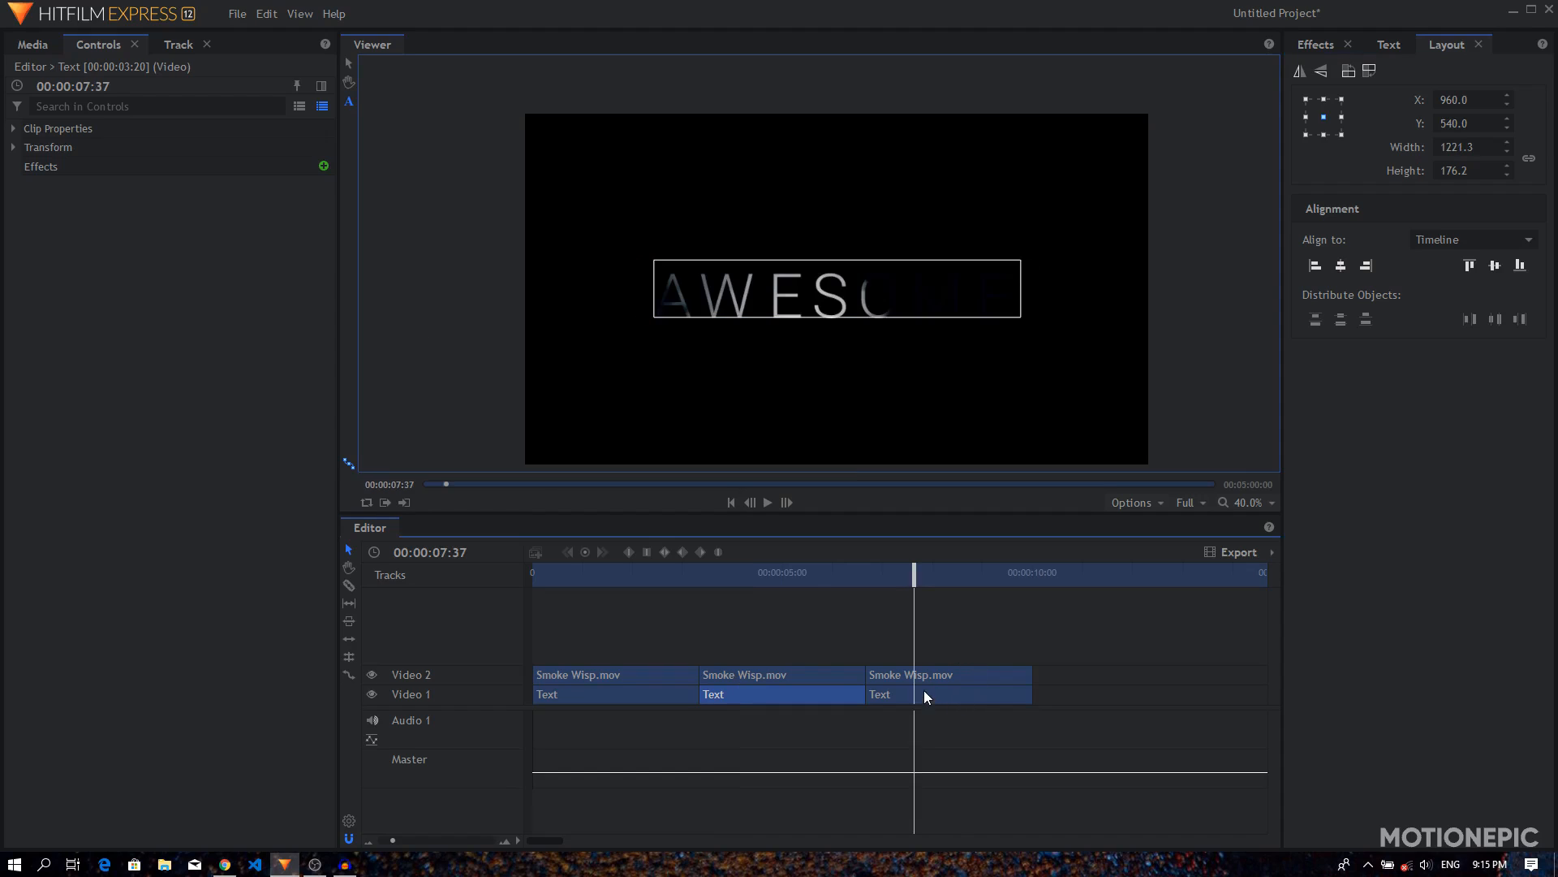
- Retype the third duplicated title clip to read TITLE
{"action": "left_click", "coordinate": [946, 693]}
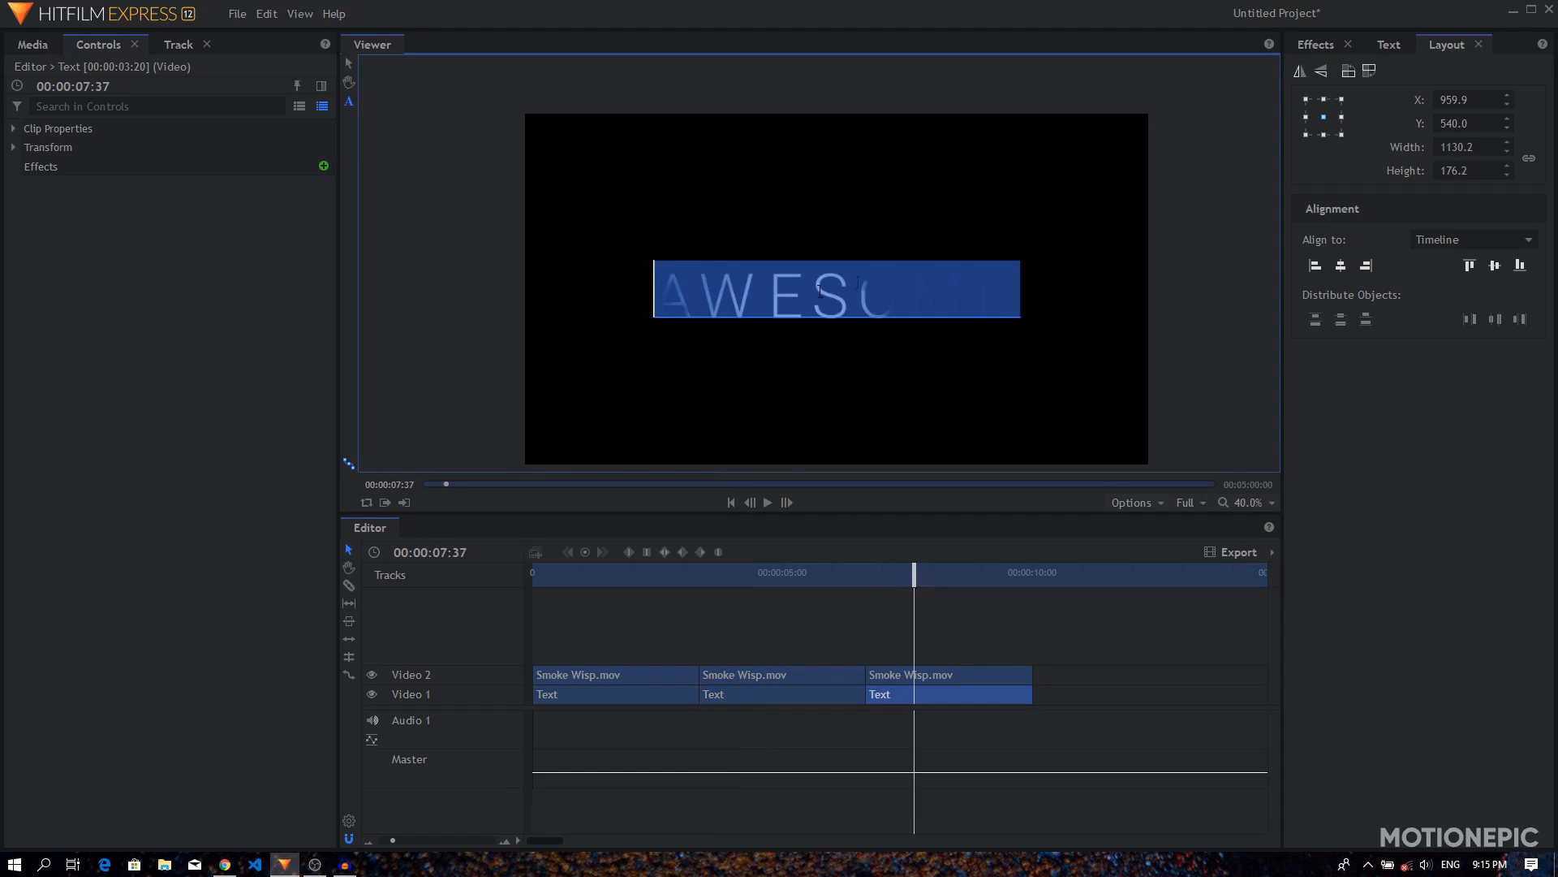
{"action": "type", "text": "TITLE"}
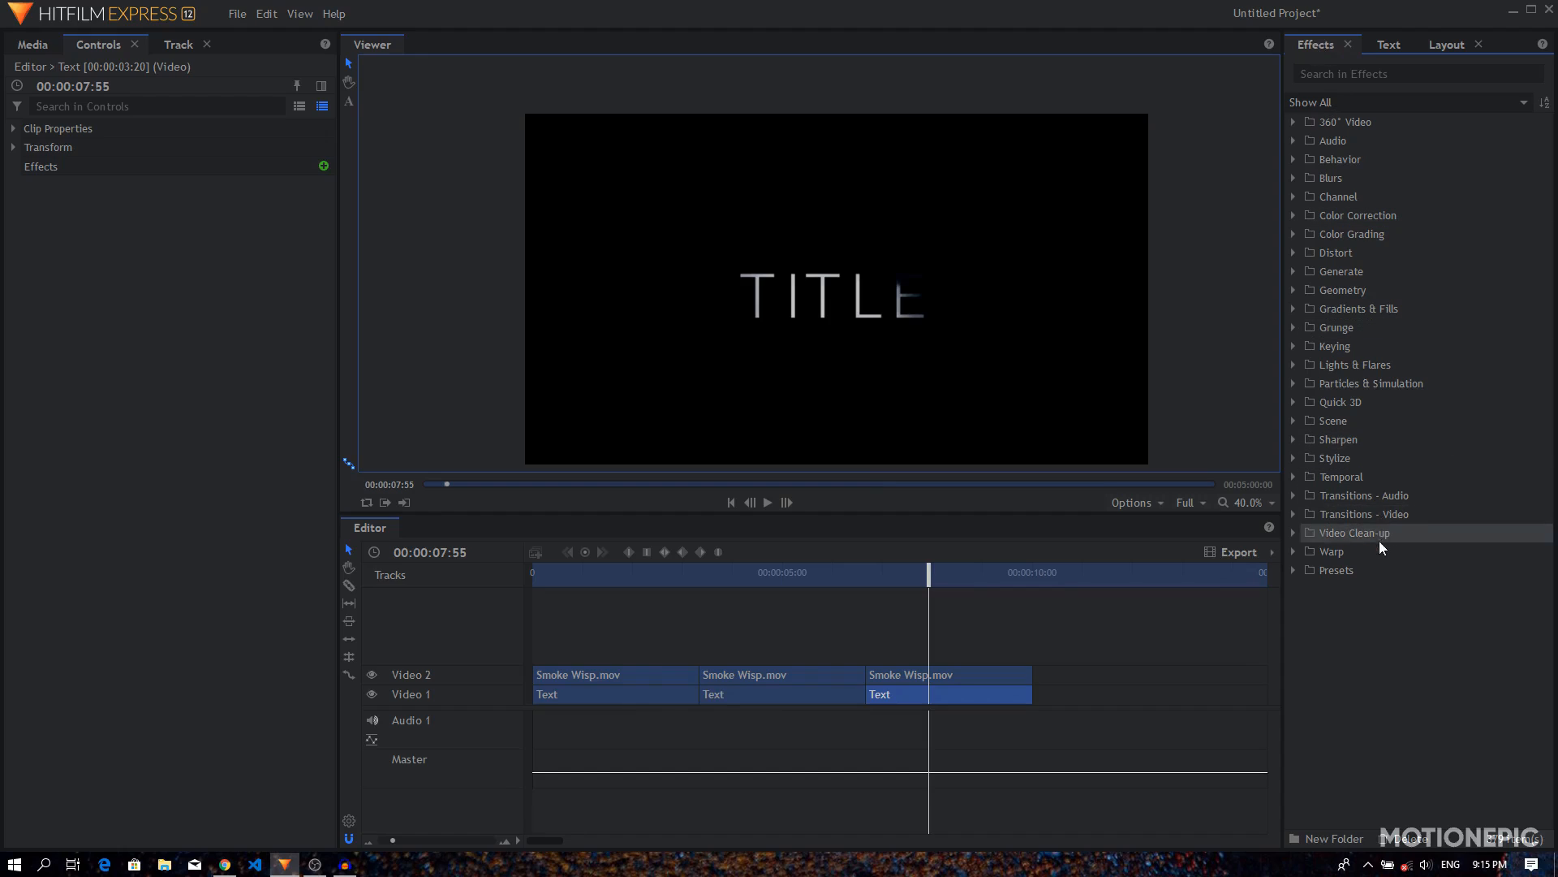
- Add Fade to Color transitions between the text clips and zoom in to check CINEMATIC
{"action": "left_click", "coordinate": [1365, 514]}
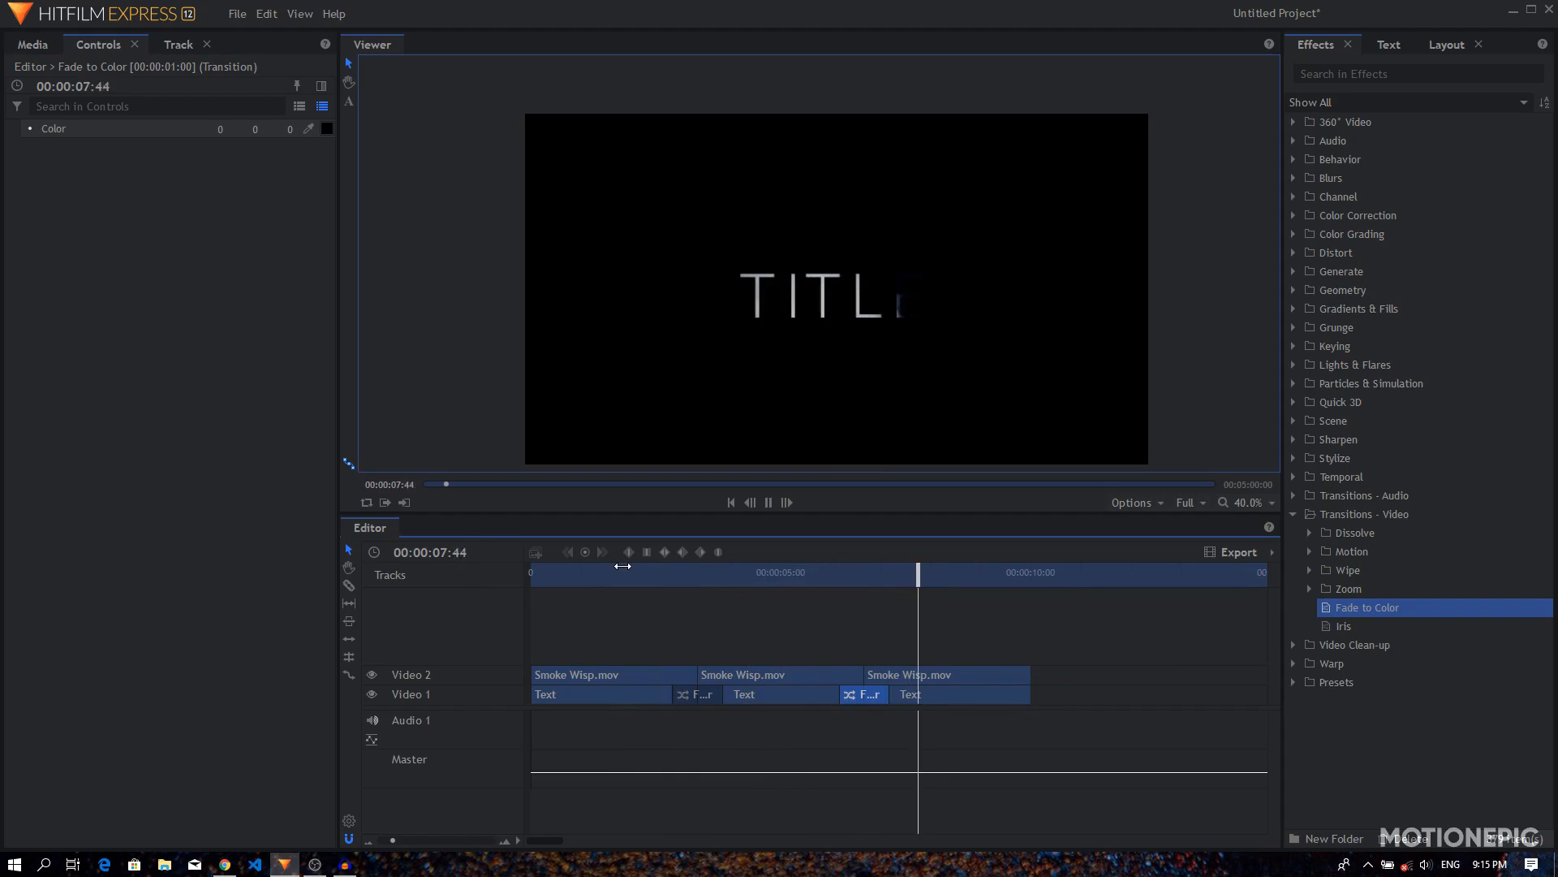
{"action": "left_click", "coordinate": [795, 573]}
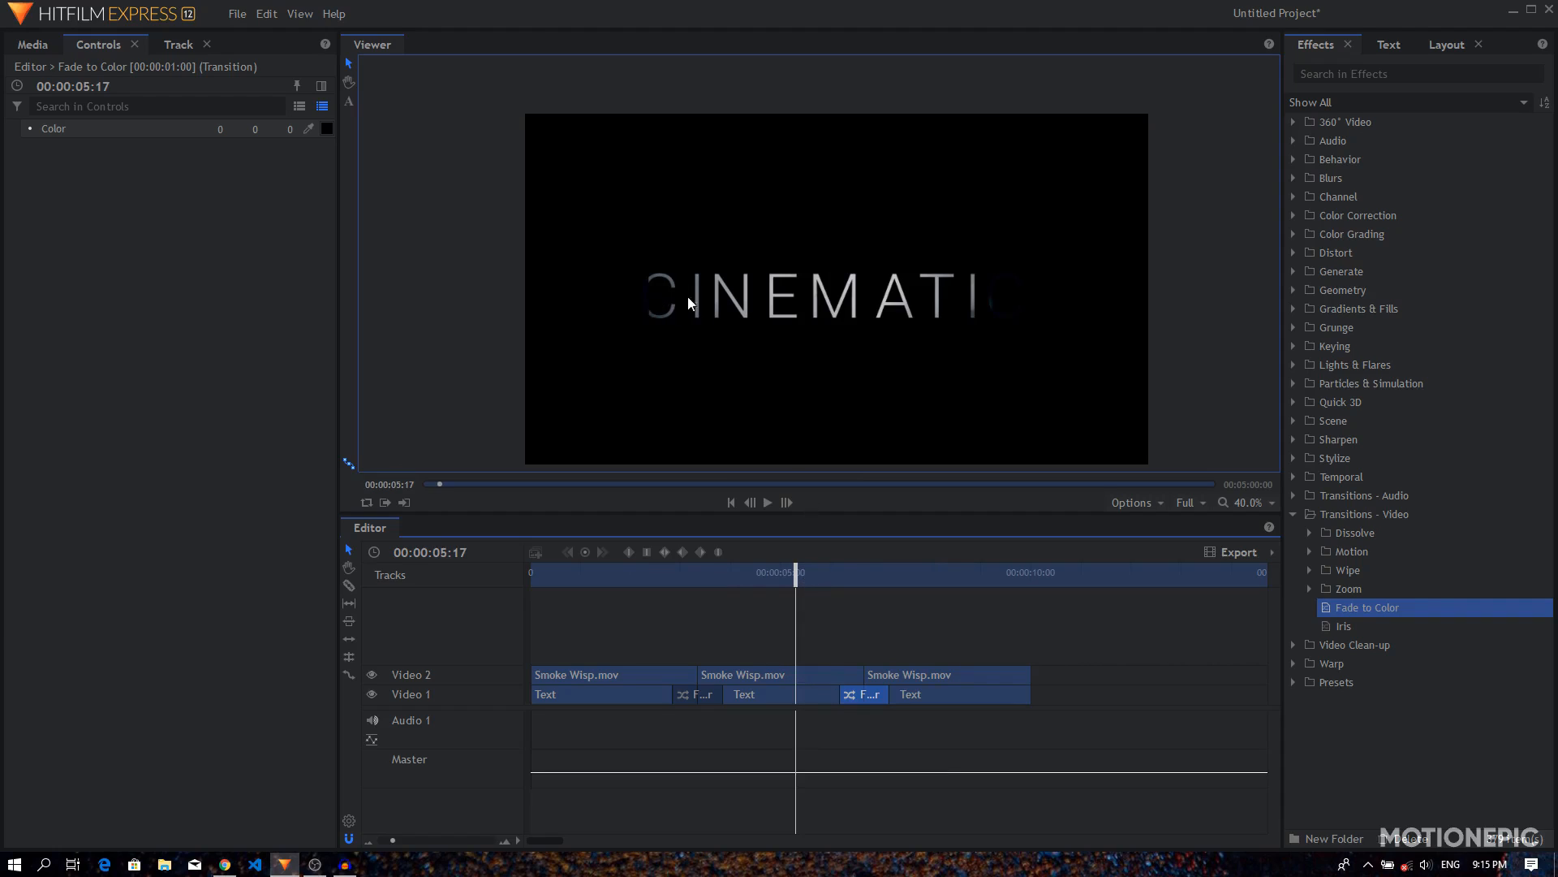
{"action": "left_click", "coordinate": [1262, 502]}
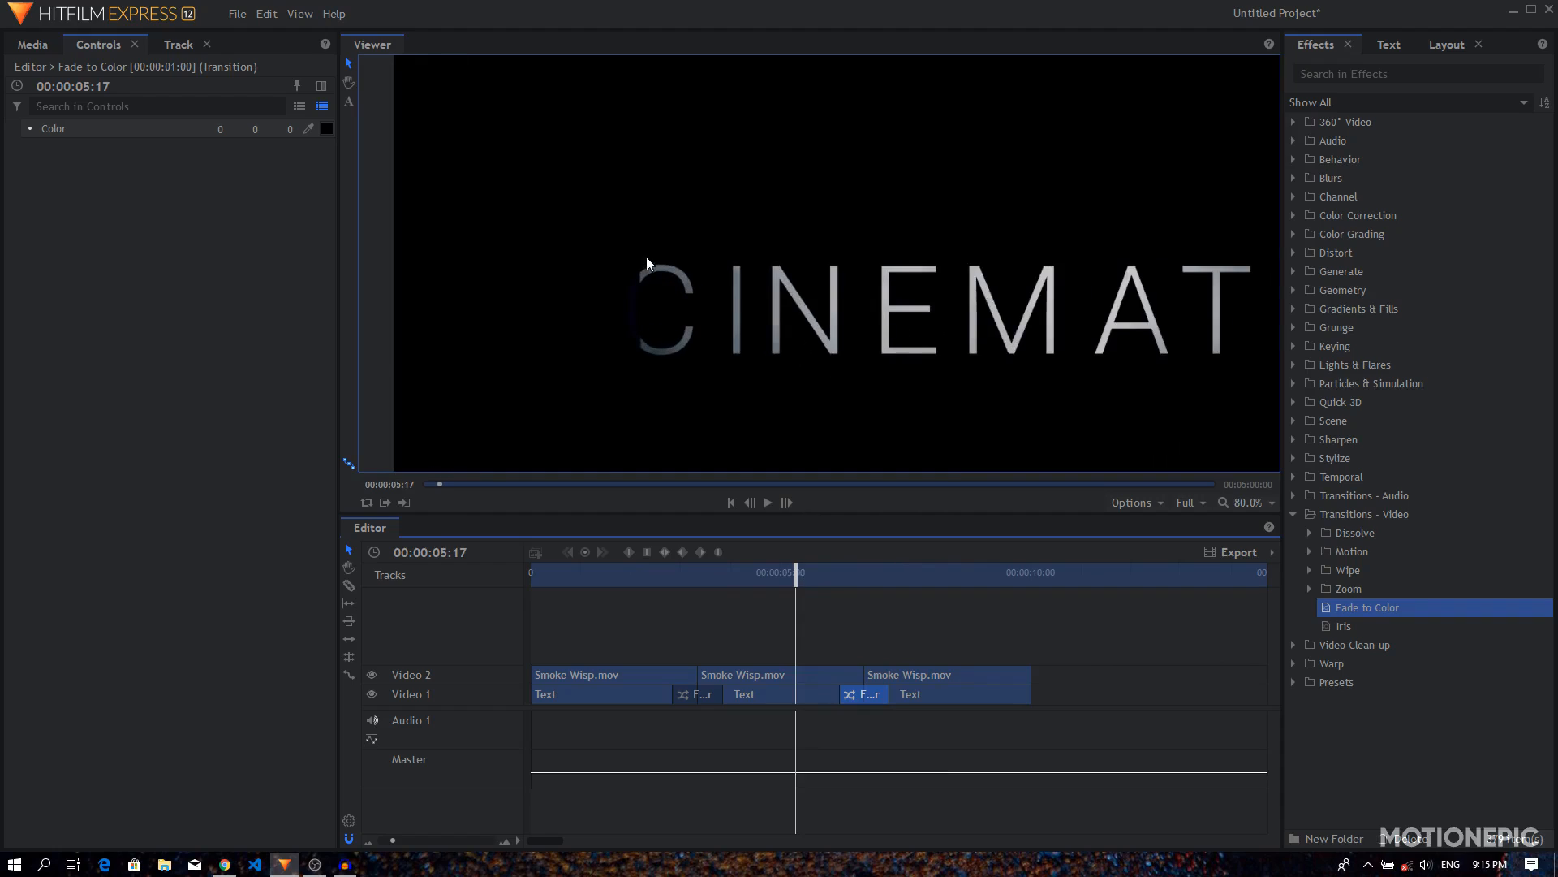
{"action": "mouse_move", "coordinate": [772, 677]}
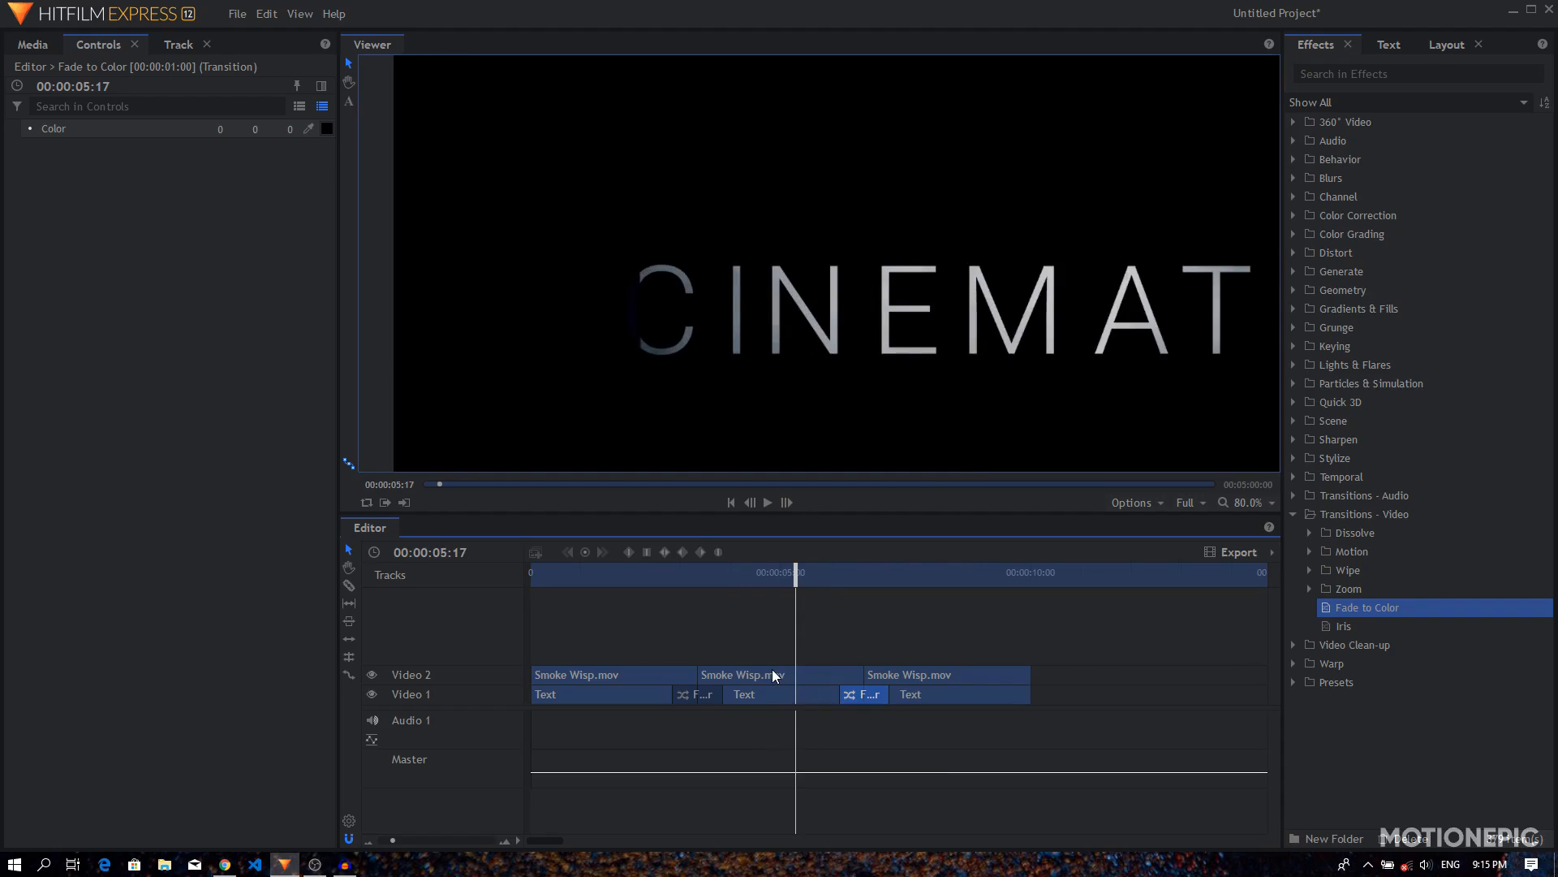
- Scale the middle Smoke Wisp clip to 113% and fit the frame in the Viewer
{"action": "left_click", "coordinate": [745, 674]}
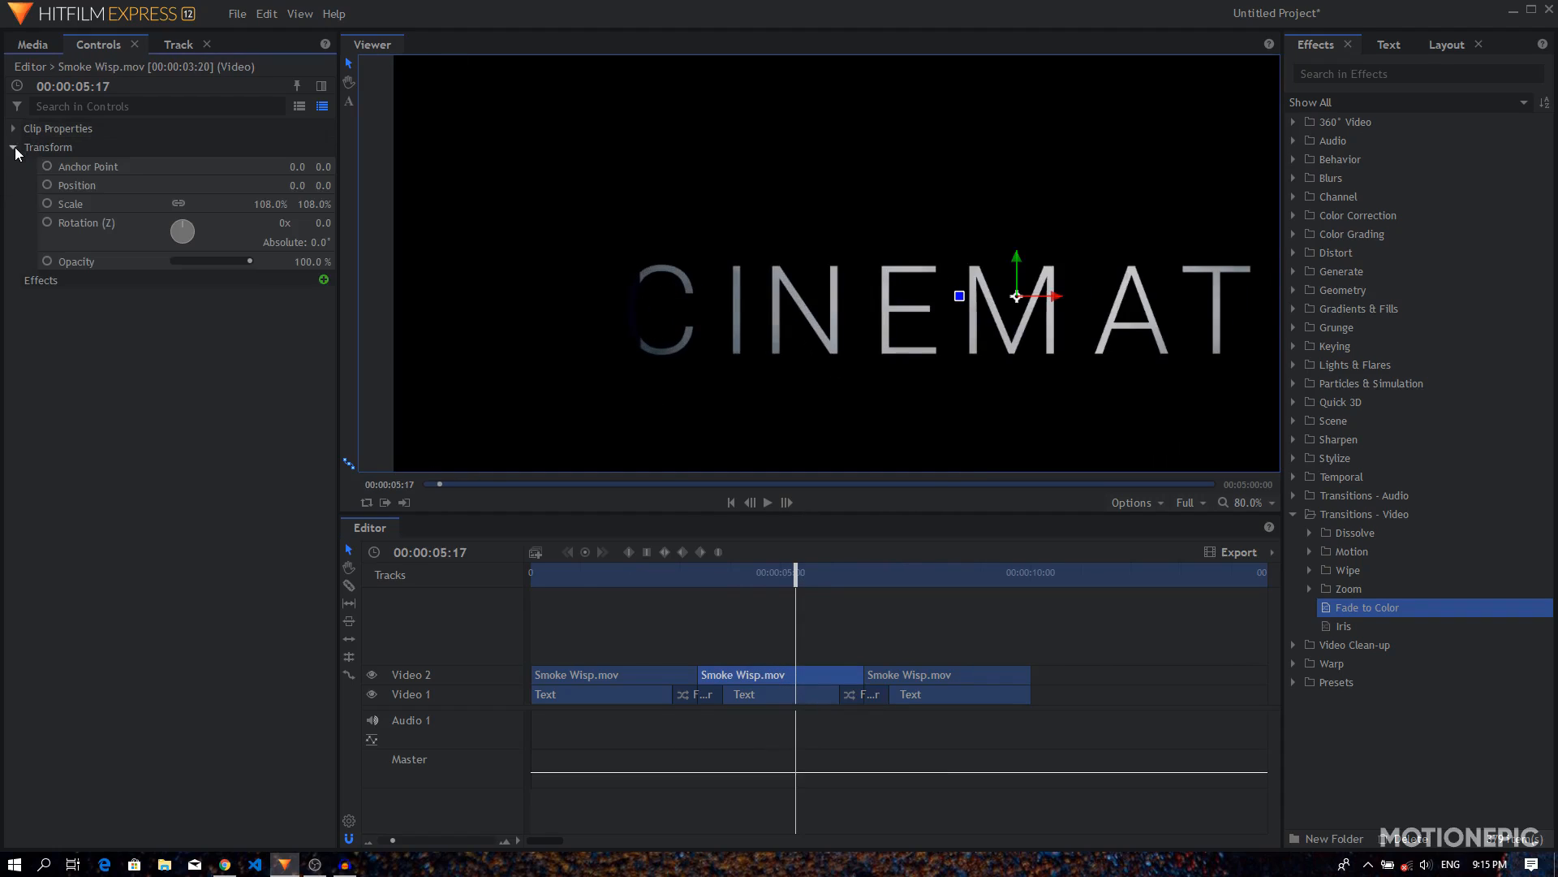
{"action": "double_click", "coordinate": [271, 204]}
{"action": "type", "text": "113"}
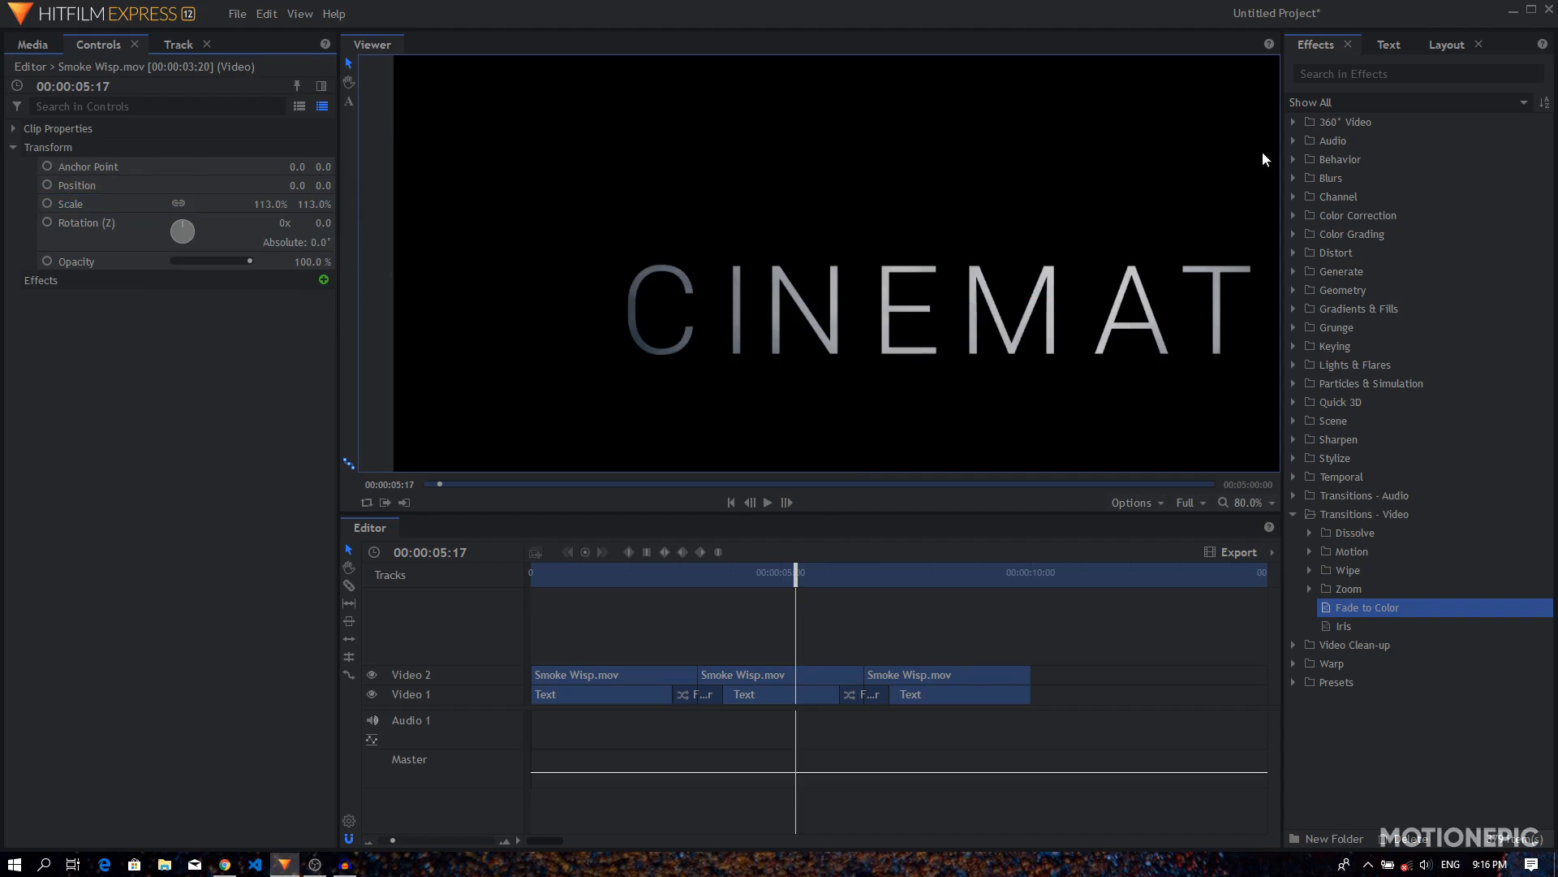
{"action": "left_click", "coordinate": [1256, 501]}
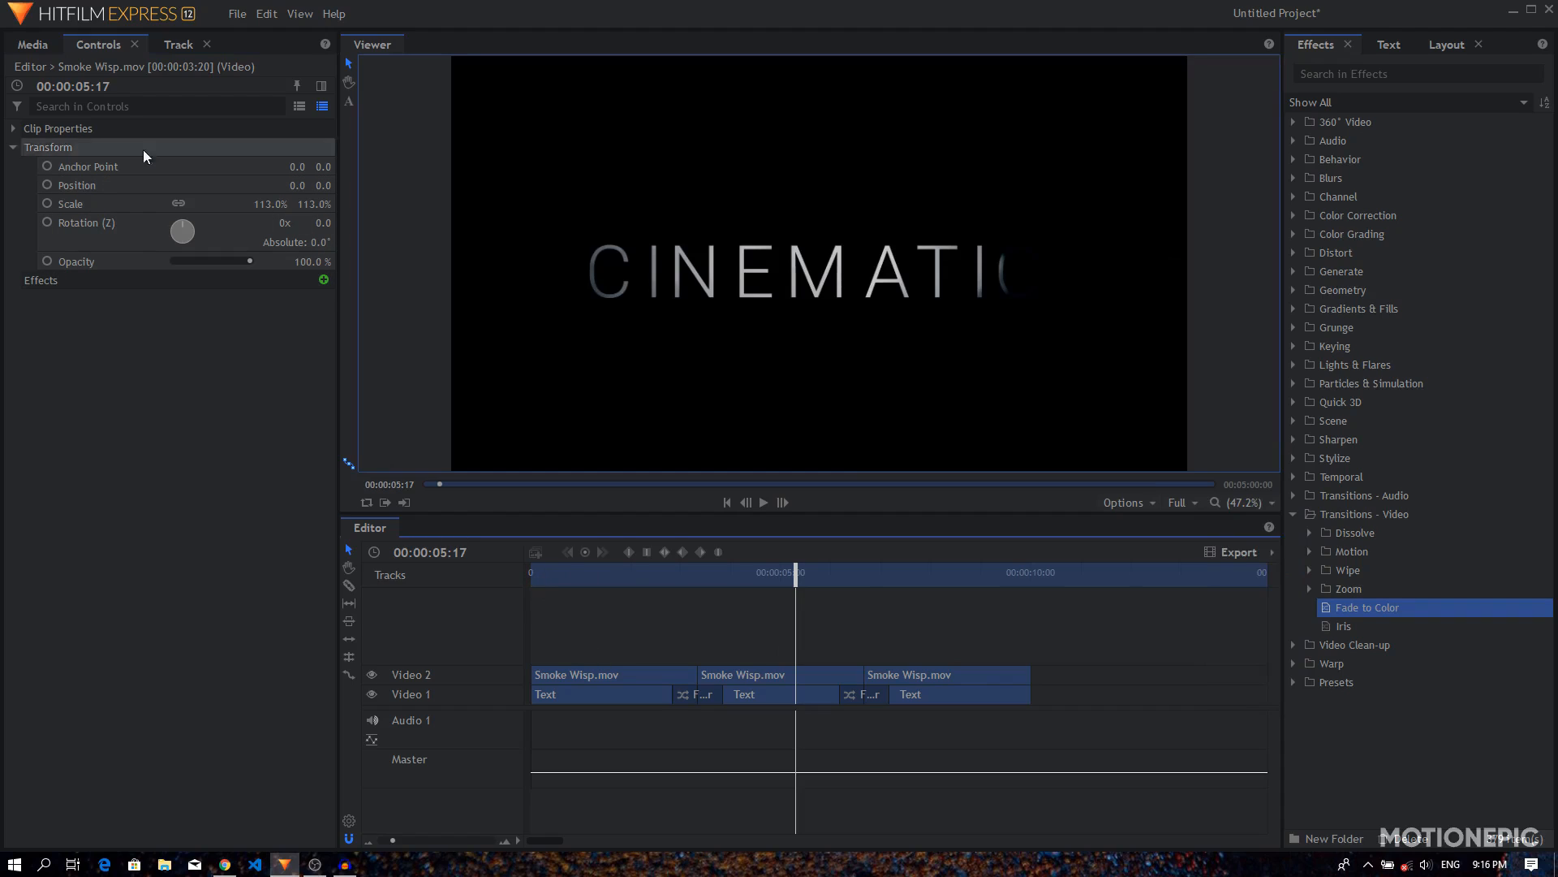
- Put Background Smoke.mp4 on a new Video 3 track, delete Audio 3 and Audio 2, and preview
{"action": "left_click", "coordinate": [32, 44]}
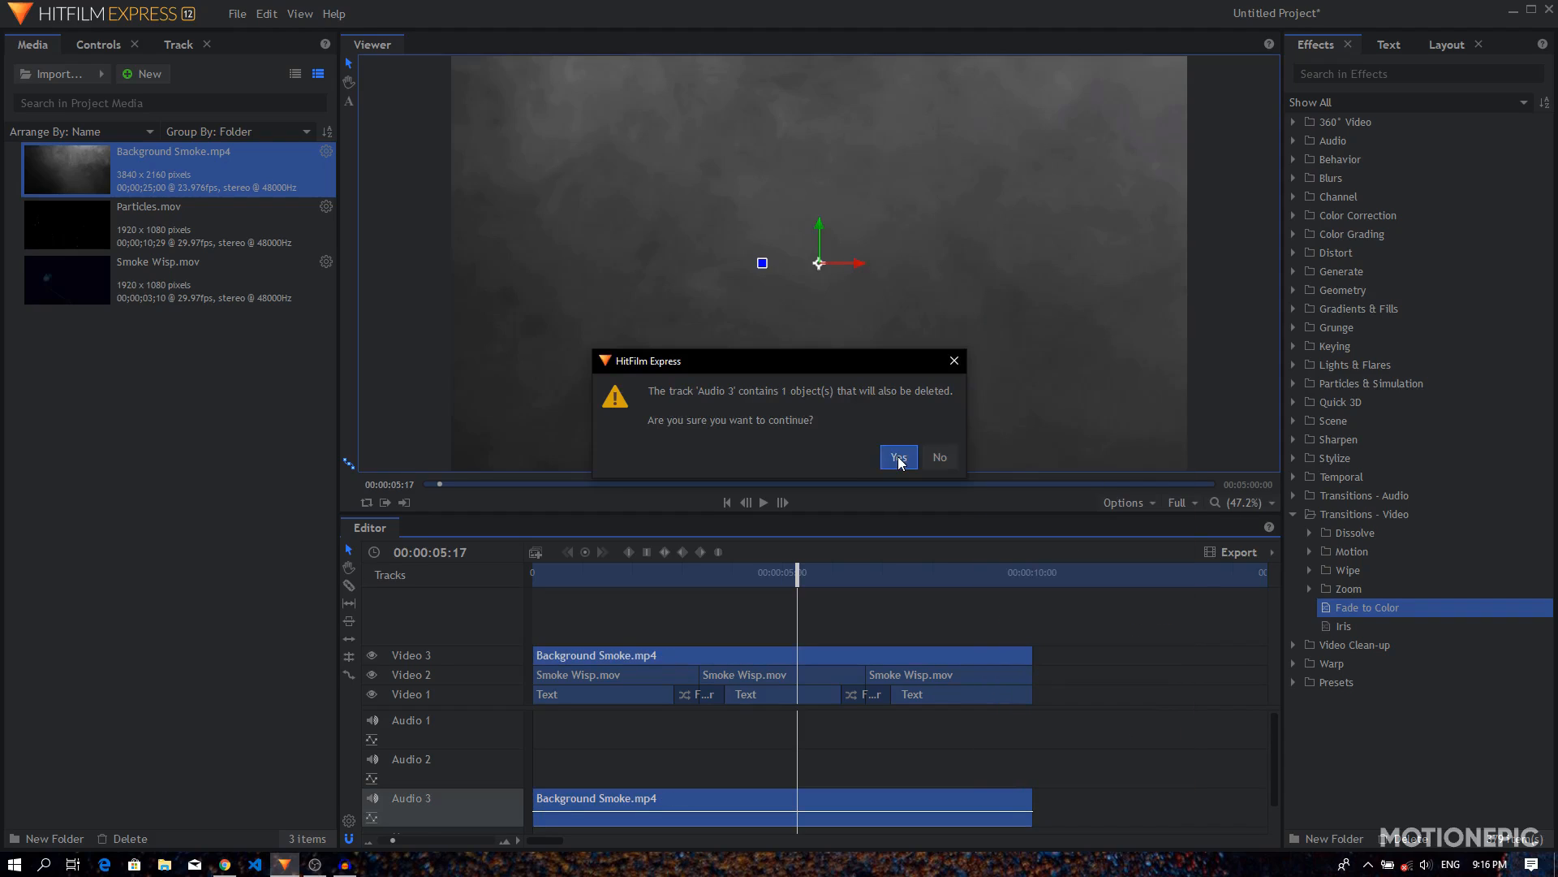
{"action": "left_click", "coordinate": [896, 458]}
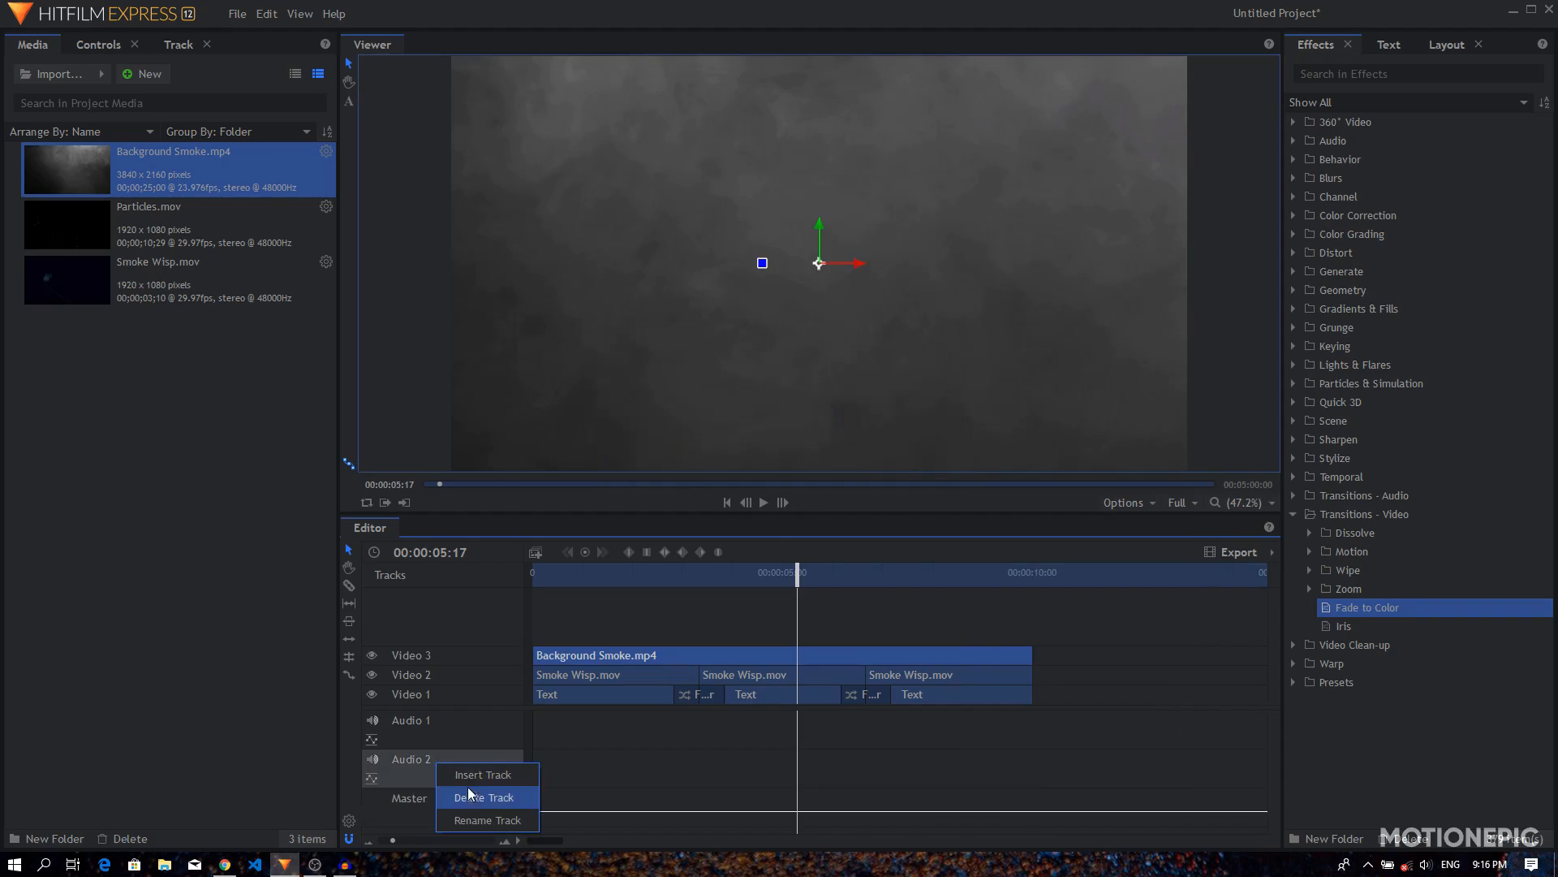
{"action": "left_click", "coordinate": [484, 795]}
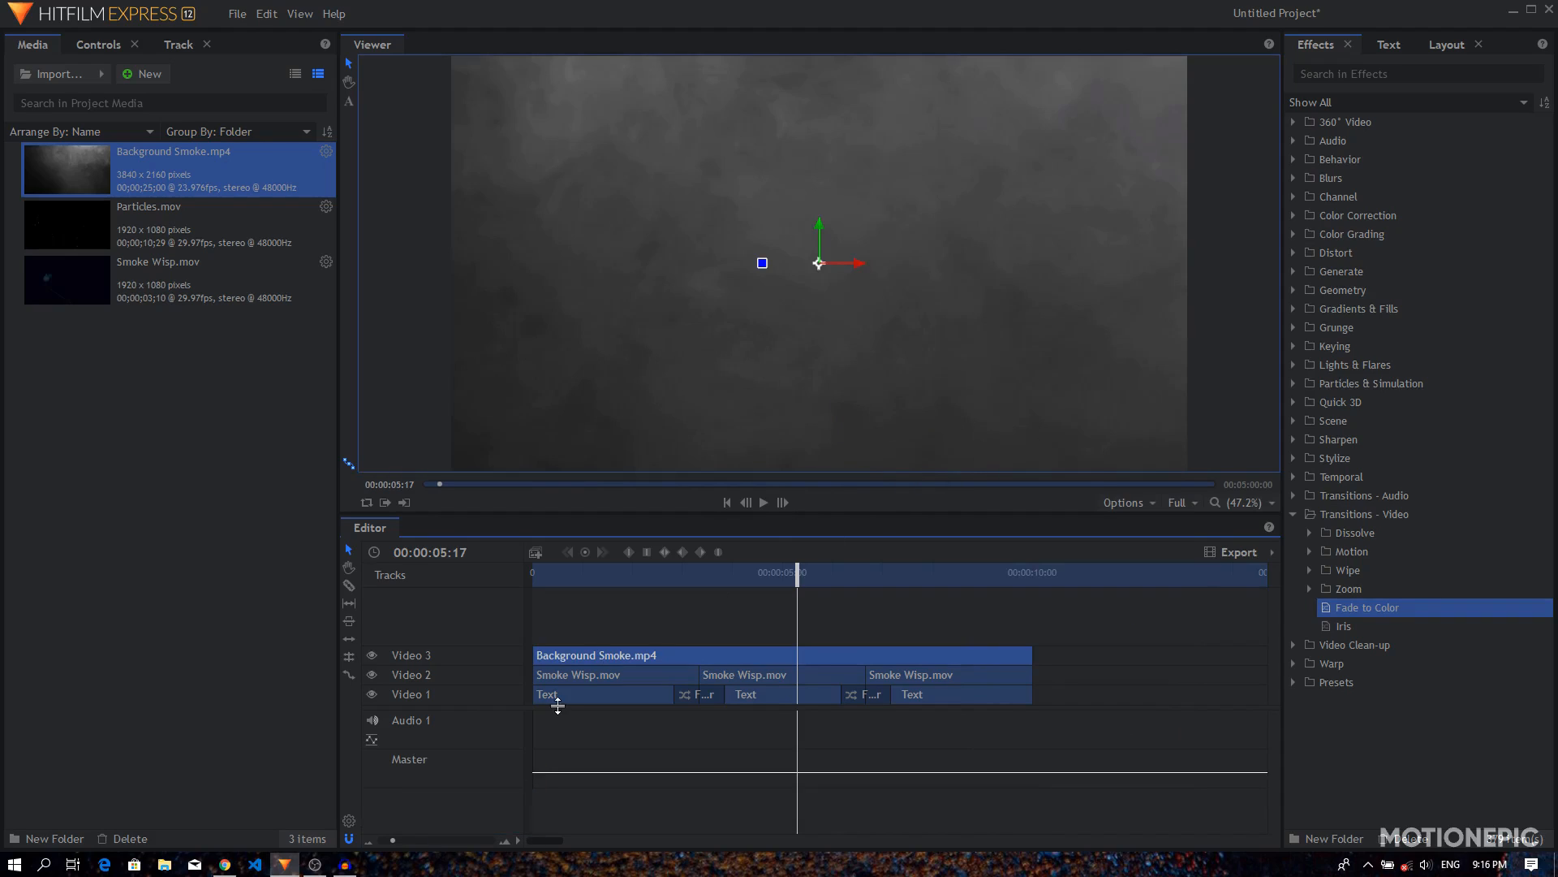
{"action": "mouse_move", "coordinate": [615, 654]}
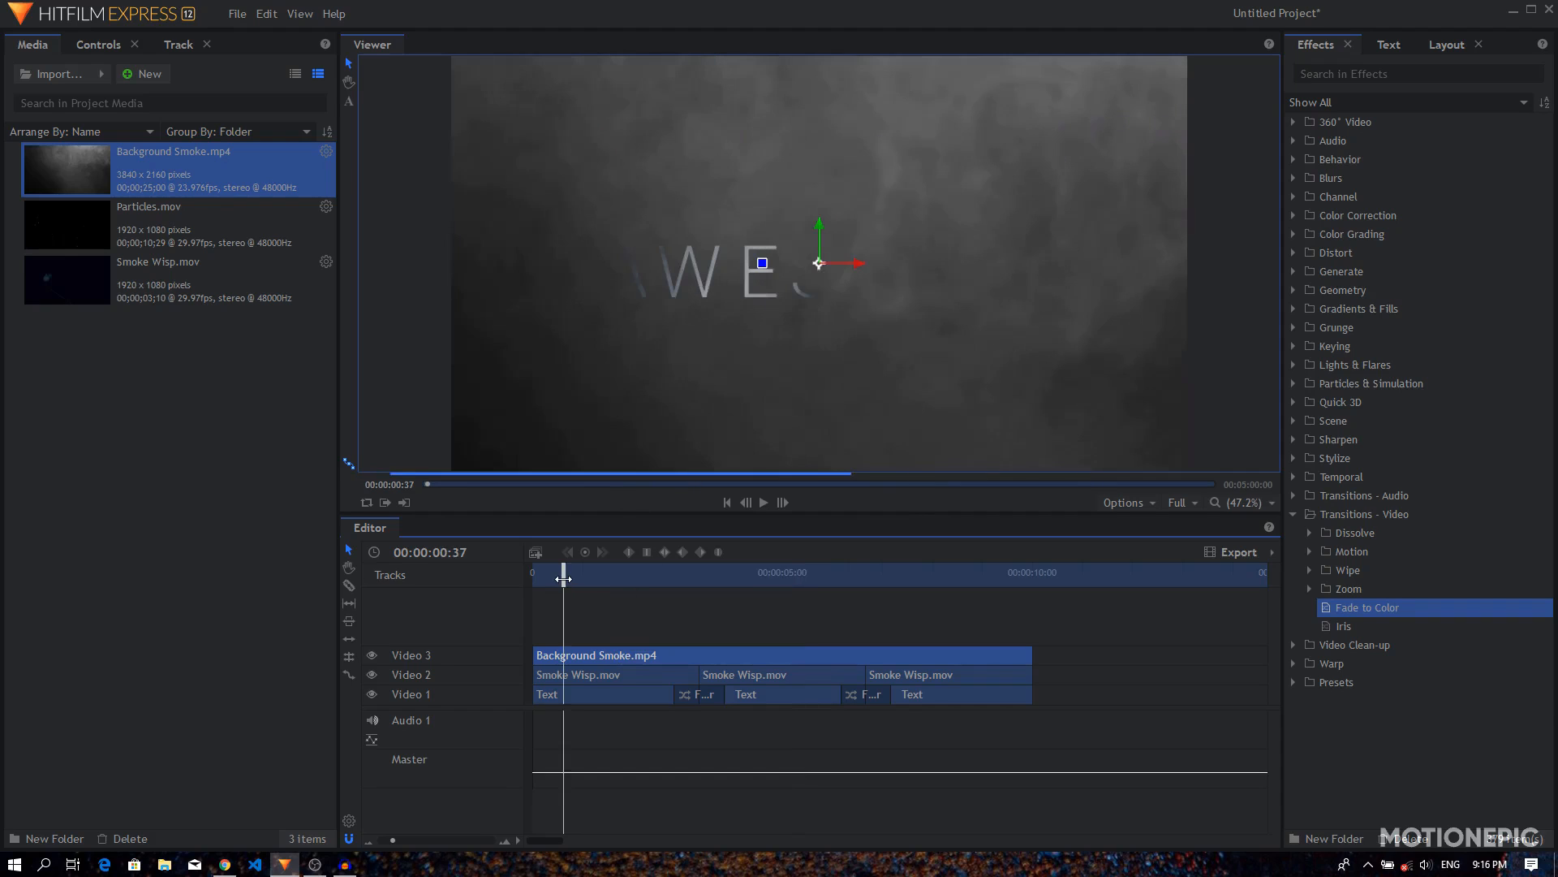
{"action": "left_click", "coordinate": [762, 502]}
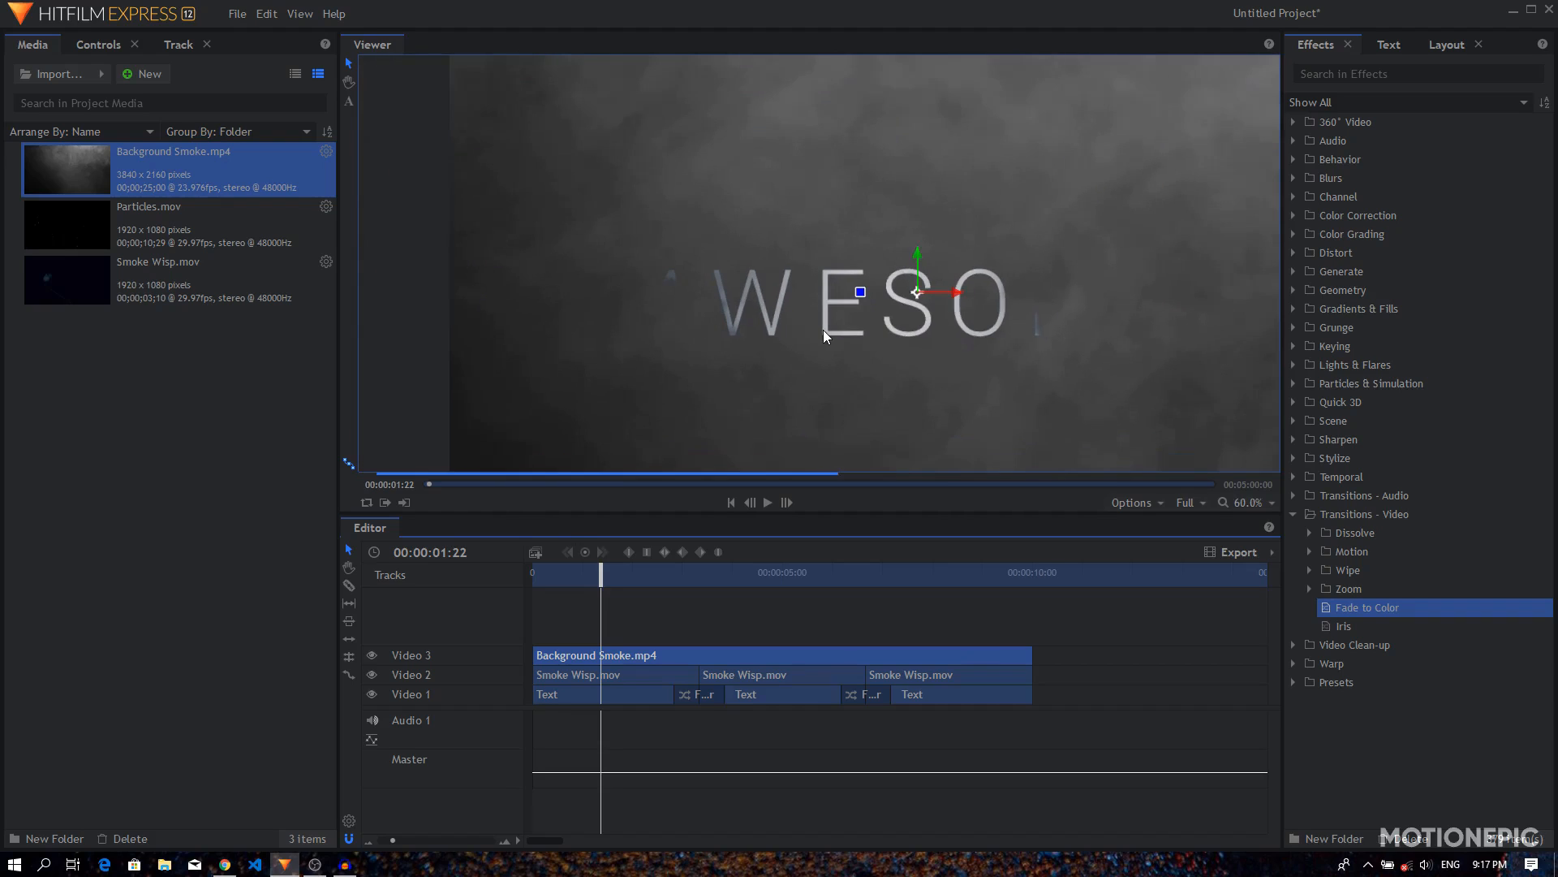
- Fit the Viewer, add Particles.mov on a new Video 4 track with blending set, and play the composite
{"action": "left_click", "coordinate": [1247, 501]}
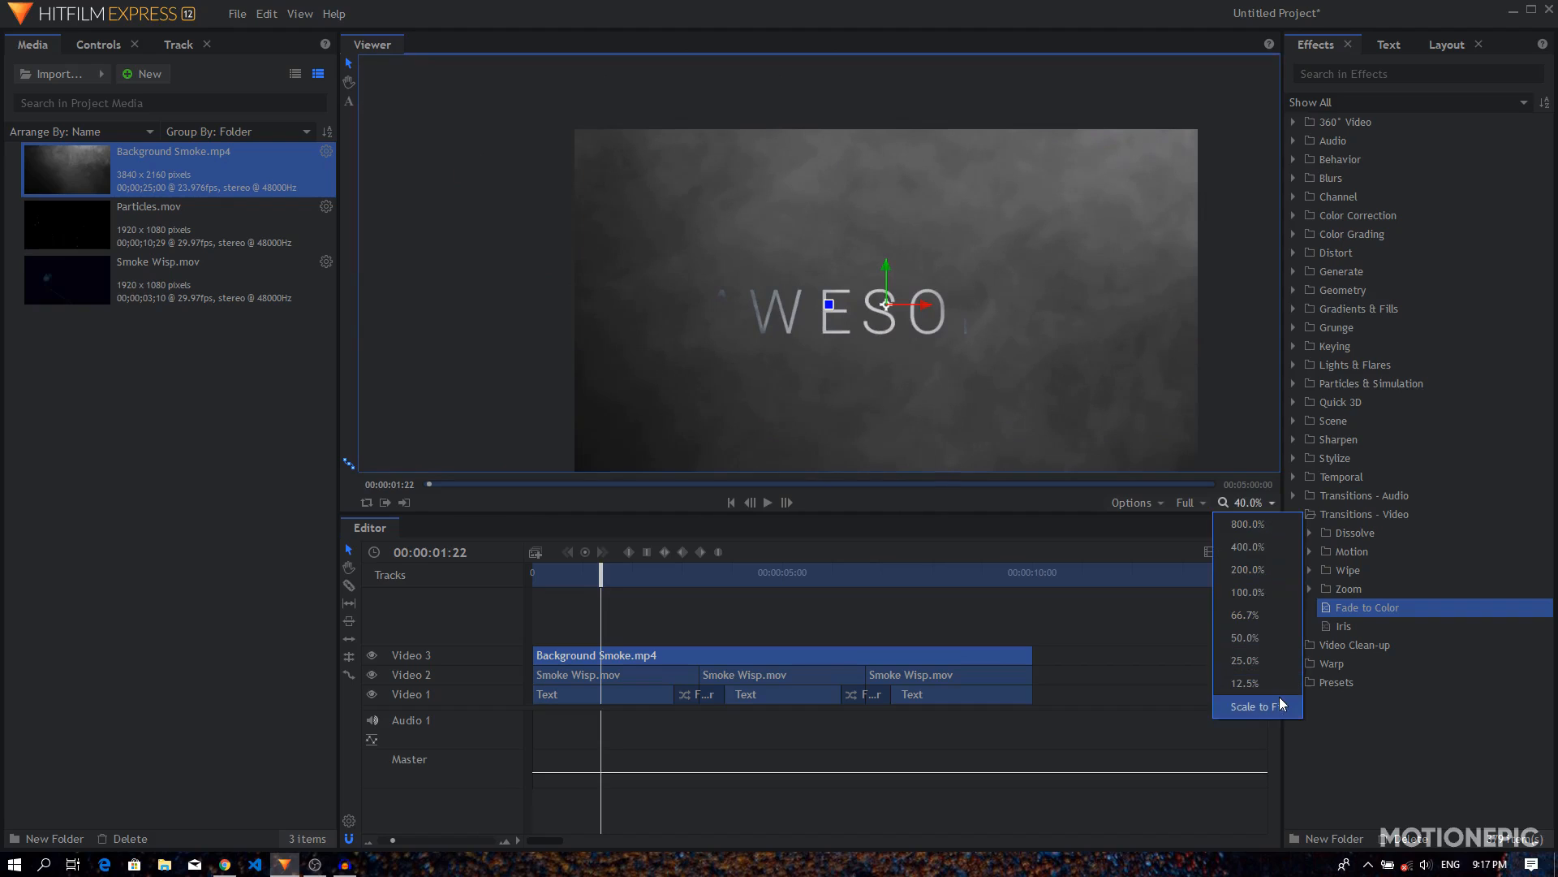
{"action": "left_click", "coordinate": [1255, 706]}
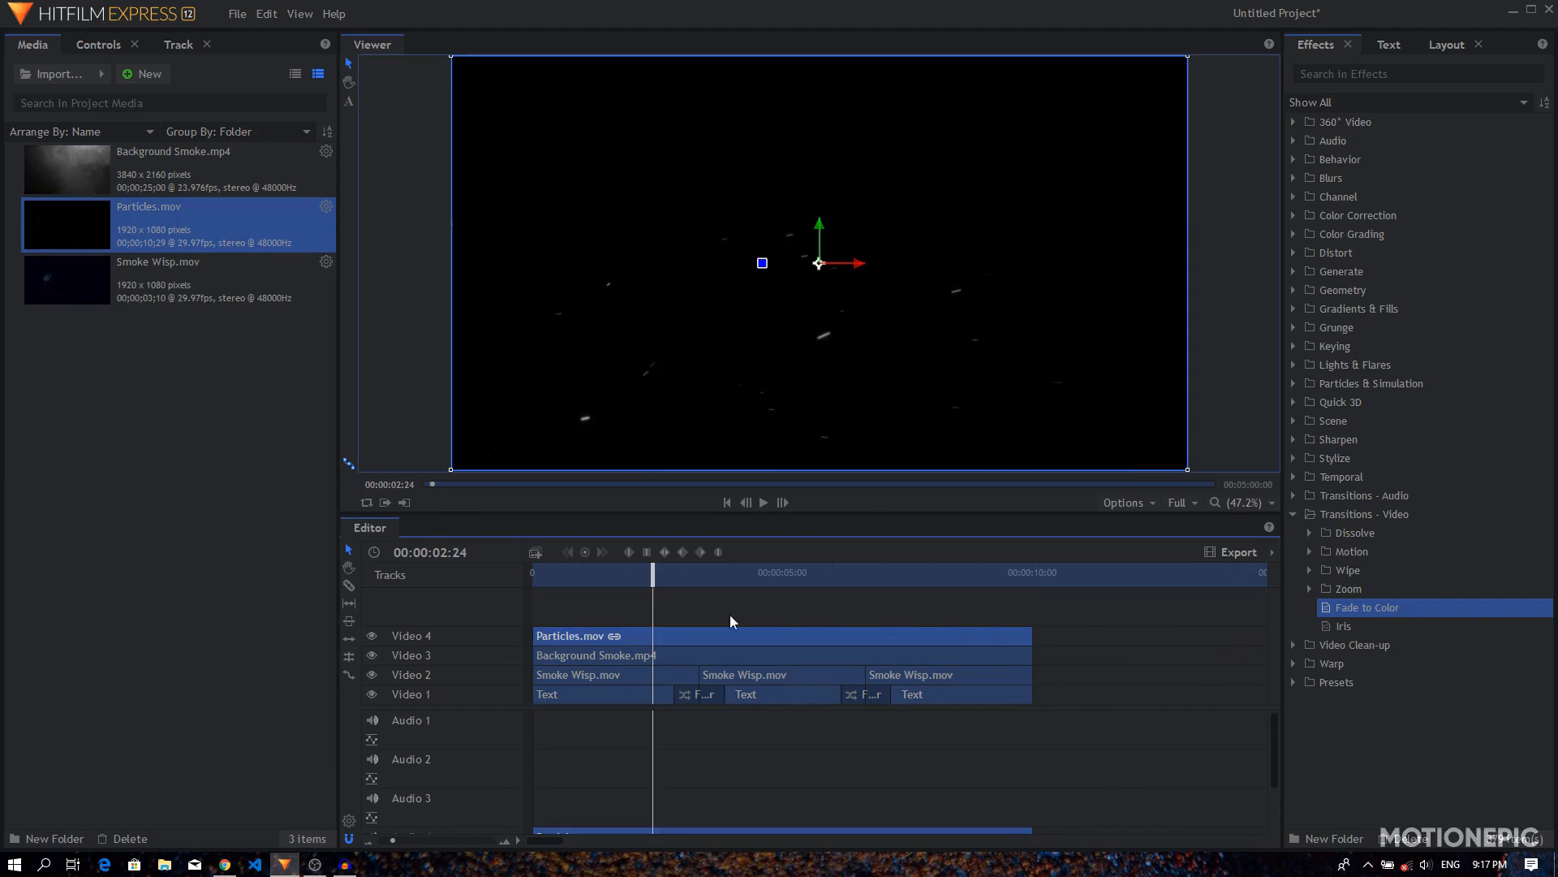
{"action": "right_click", "coordinate": [730, 622]}
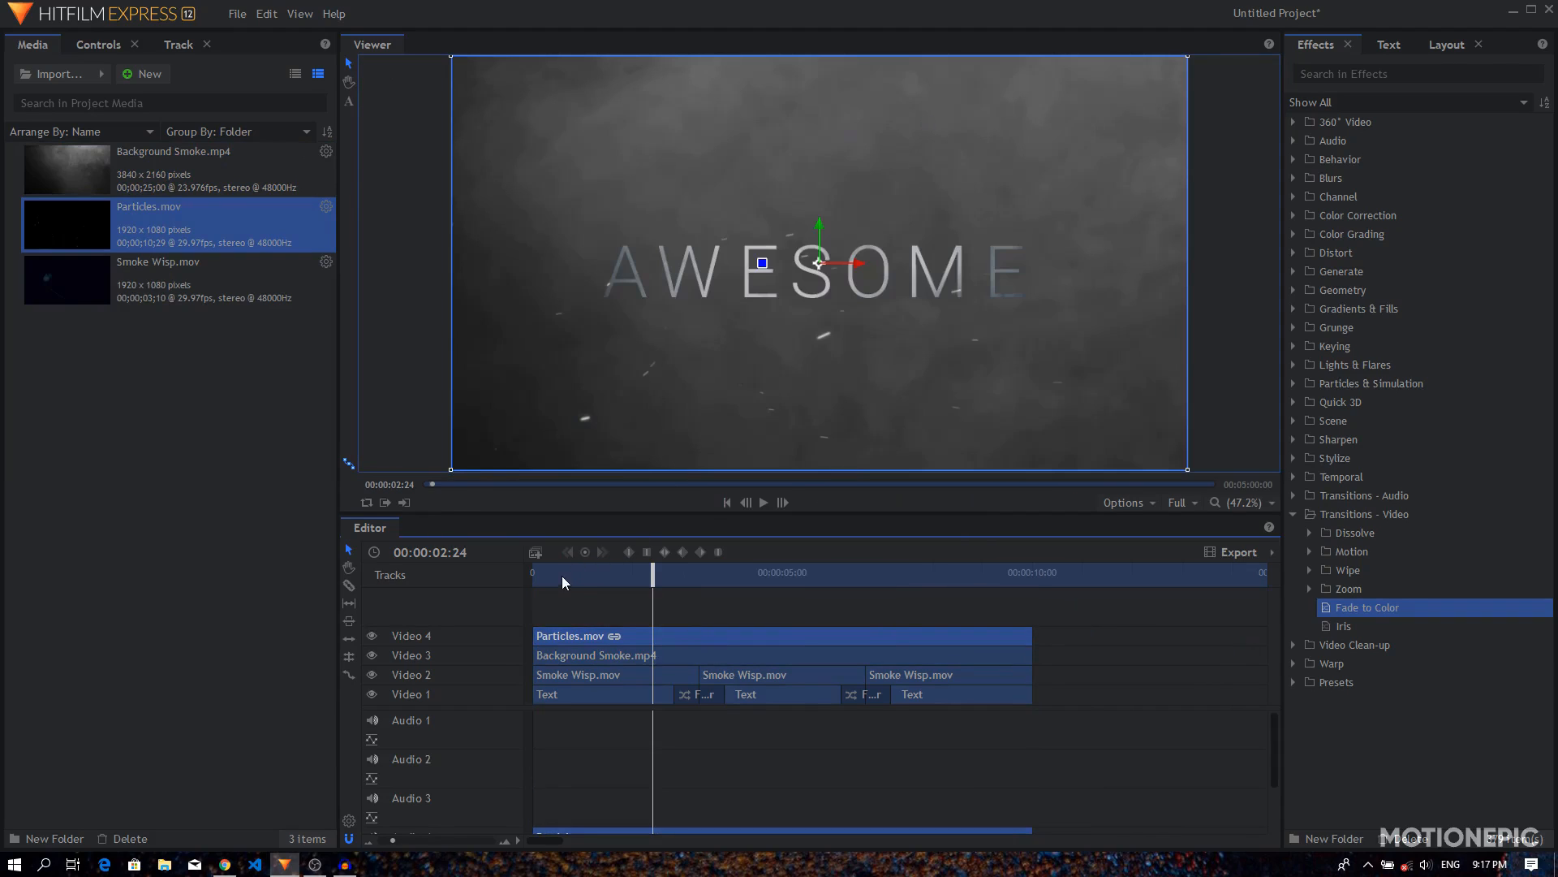
{"action": "left_click", "coordinate": [763, 501]}
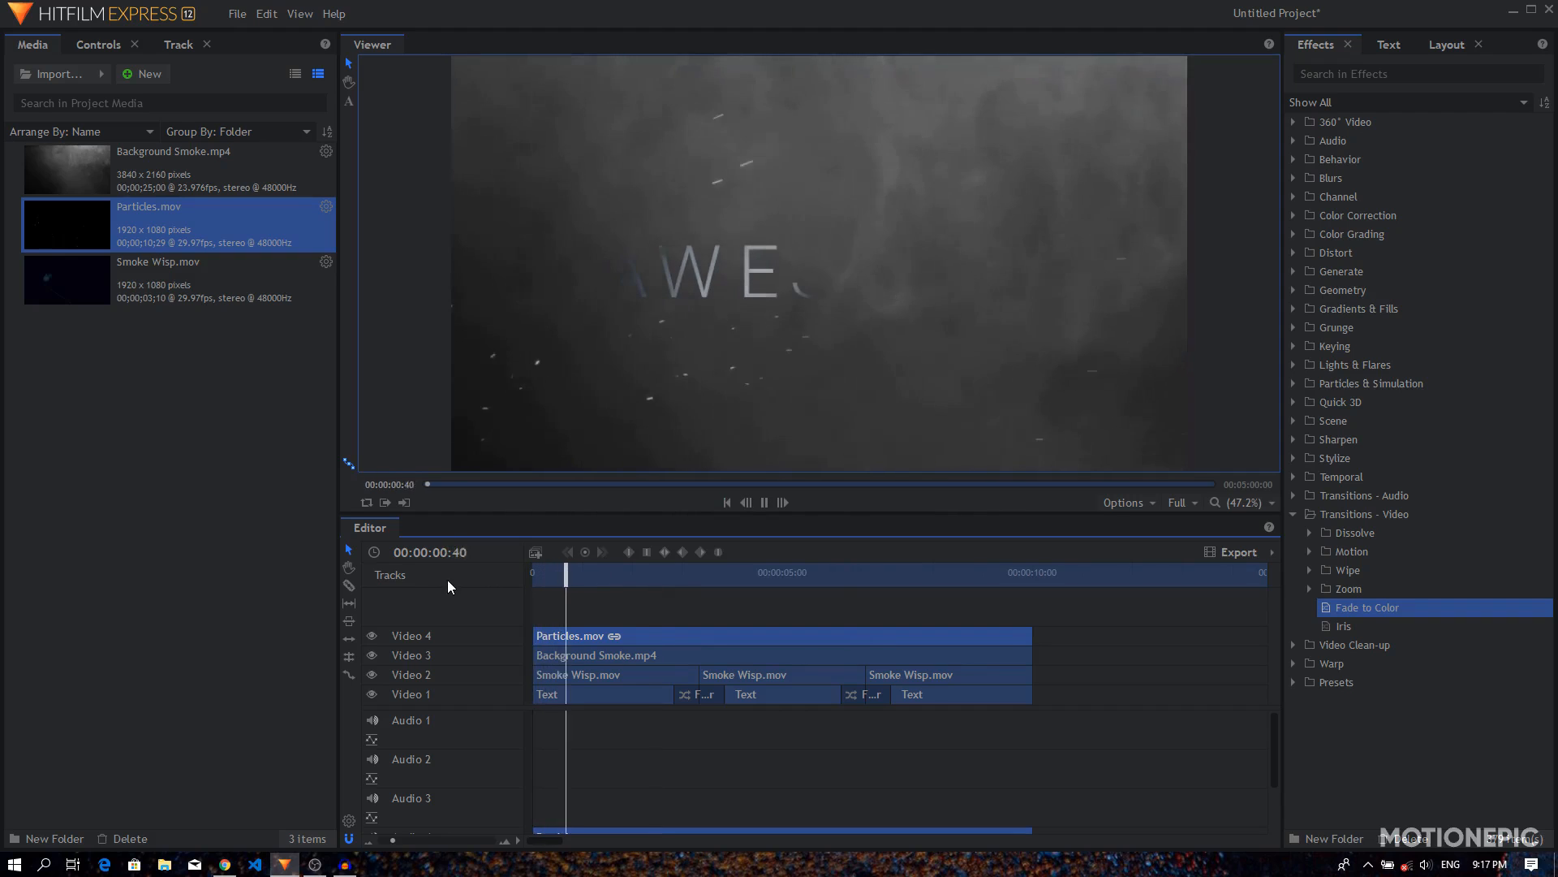